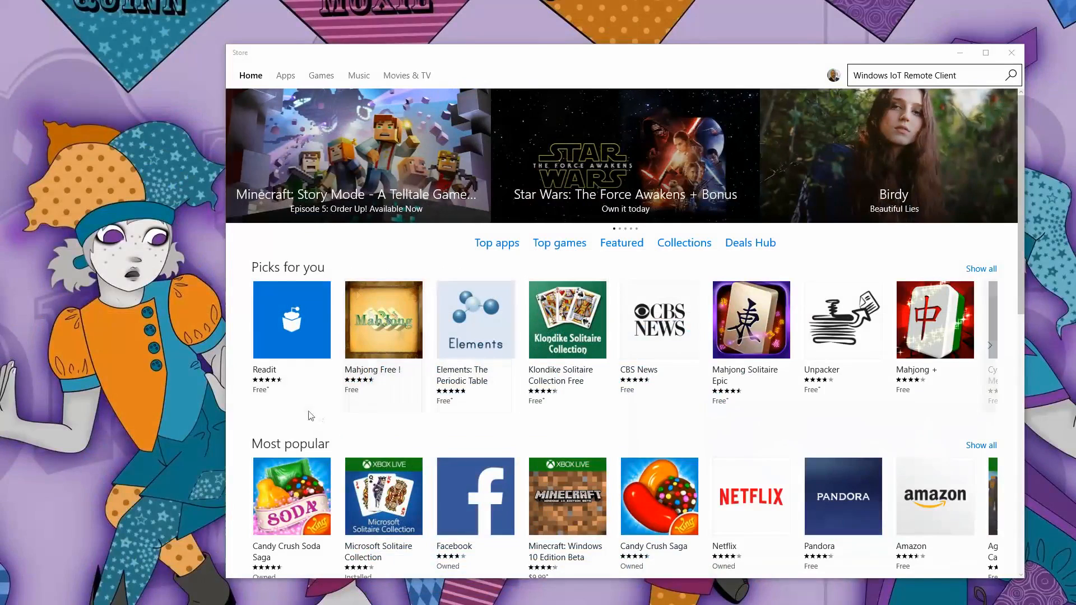
Search the Store for 'Windows IoT Remote Client', open its app page, and launch it.
left_click(934, 75)
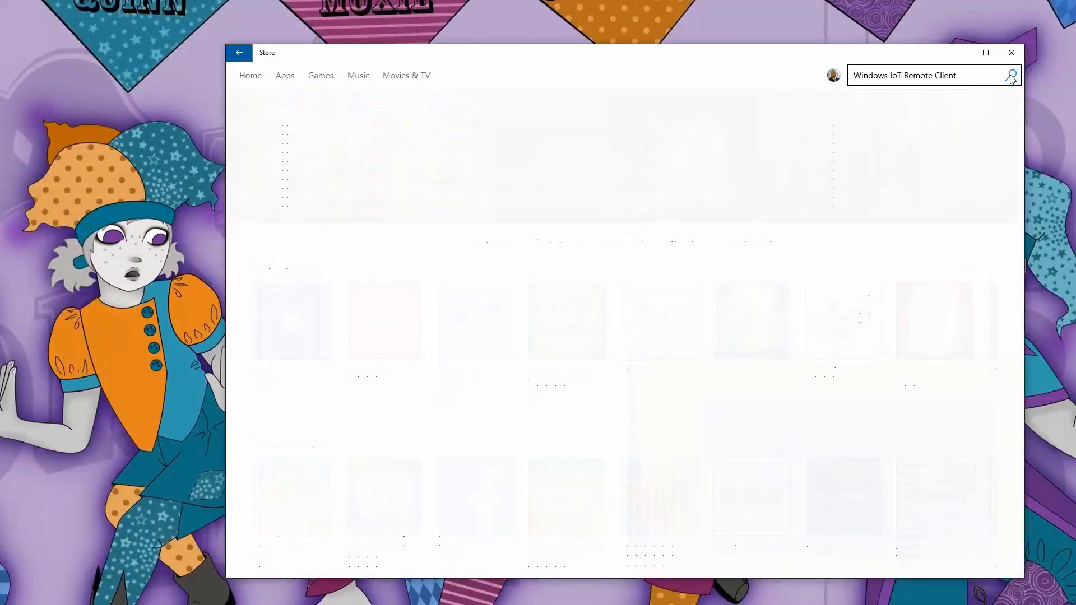
left_click(1009, 76)
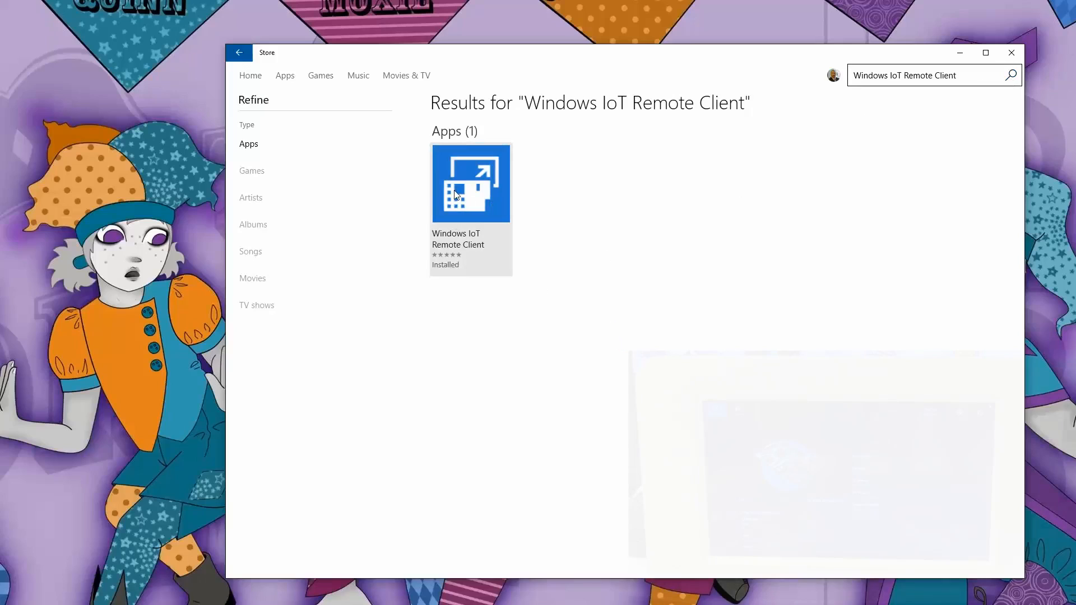
left_click(471, 184)
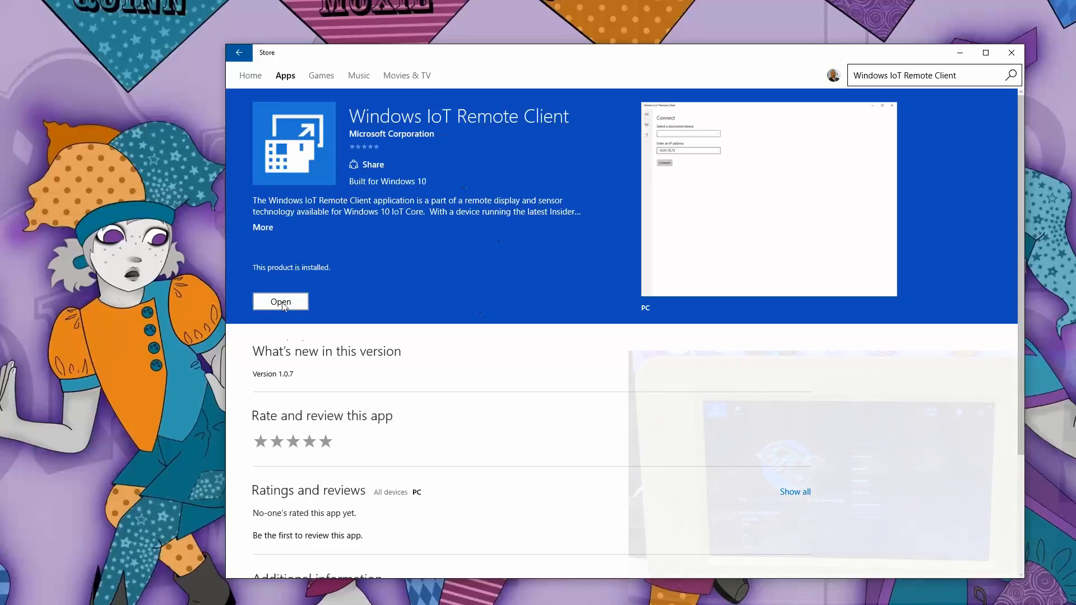
left_click(280, 302)
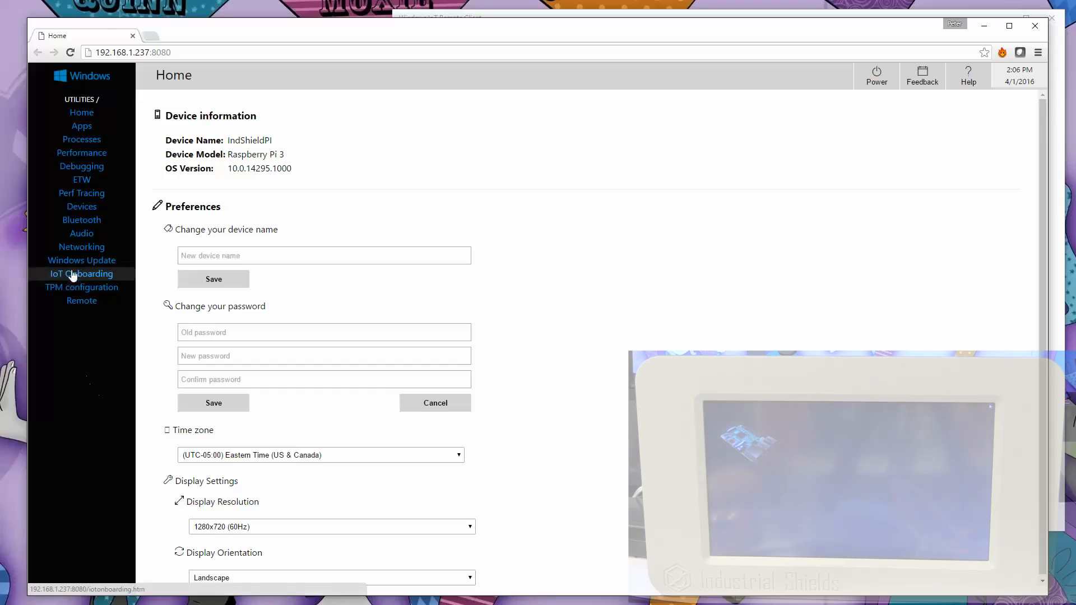
Go from IoT Onboarding to the TPM configuration page, which cannot access TPM.
left_click(81, 274)
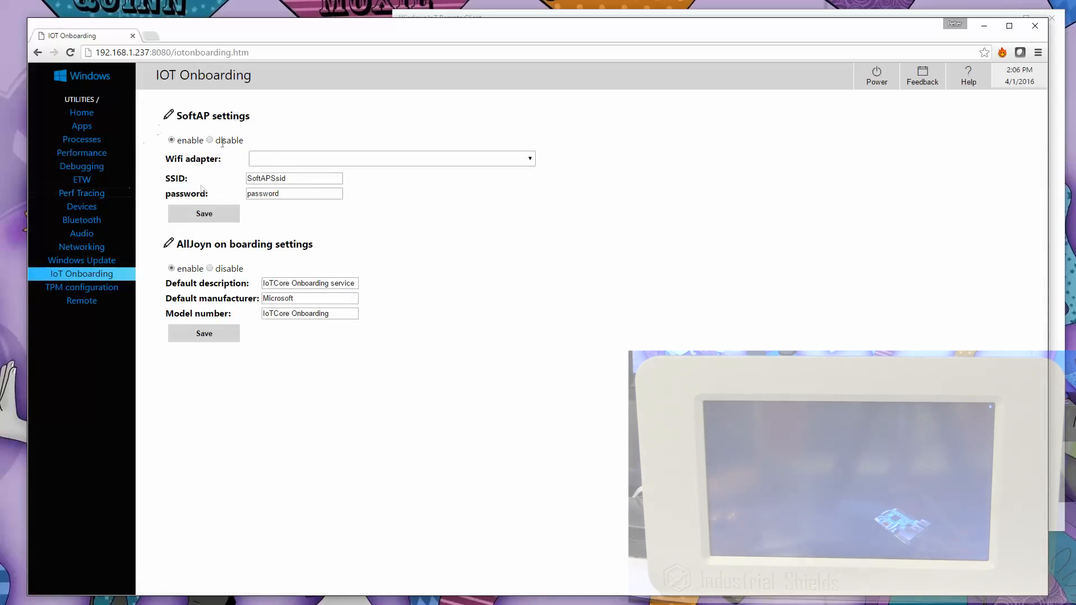
mouse_move(356, 364)
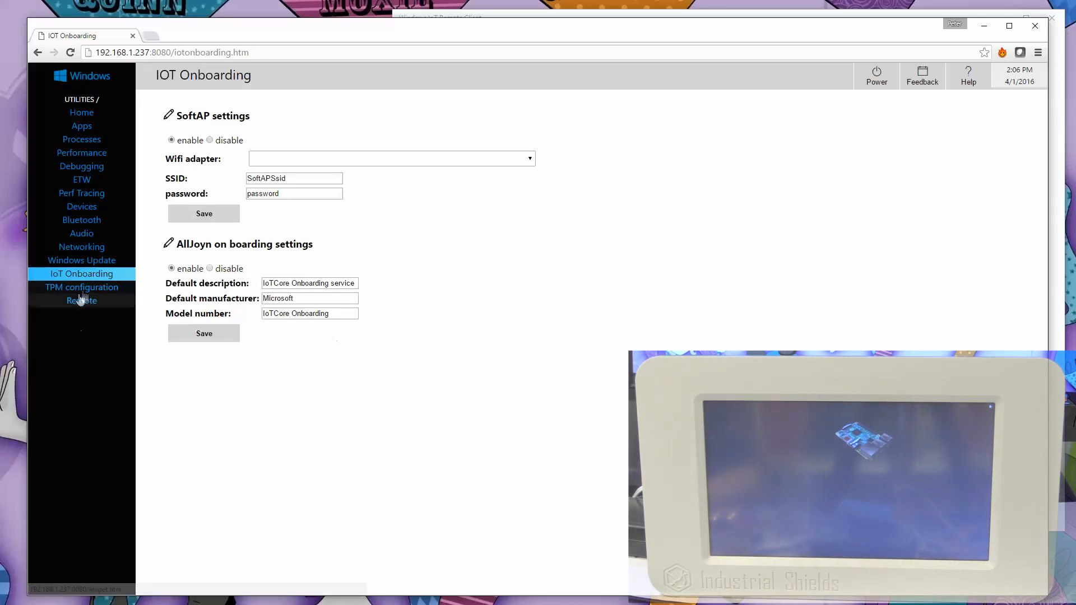
left_click(81, 287)
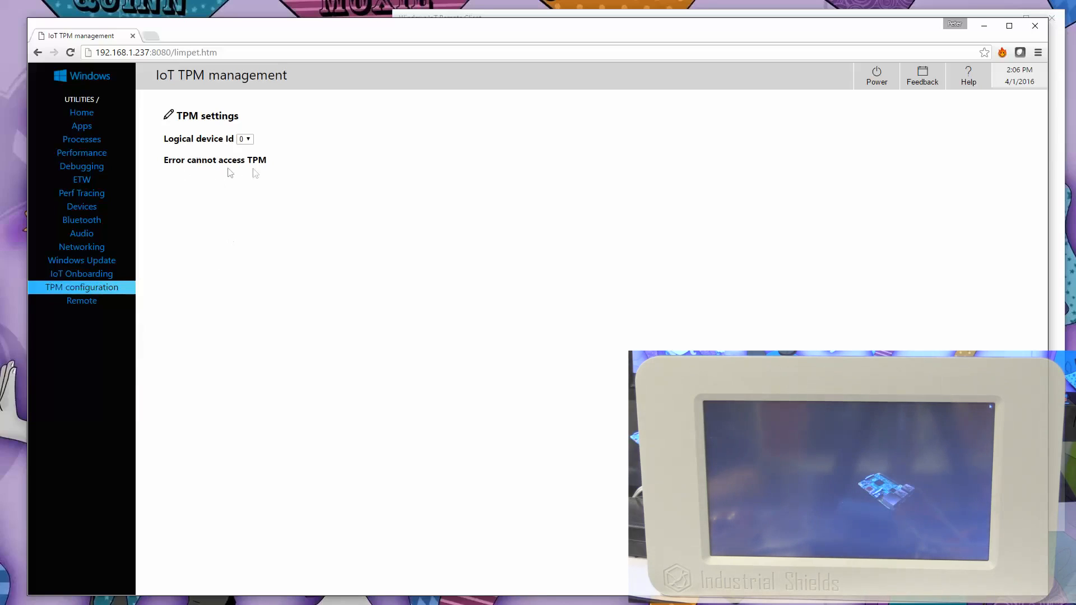
Disable the Windows IoT Remote Server and dismiss the stopped confirmation.
left_click(81, 301)
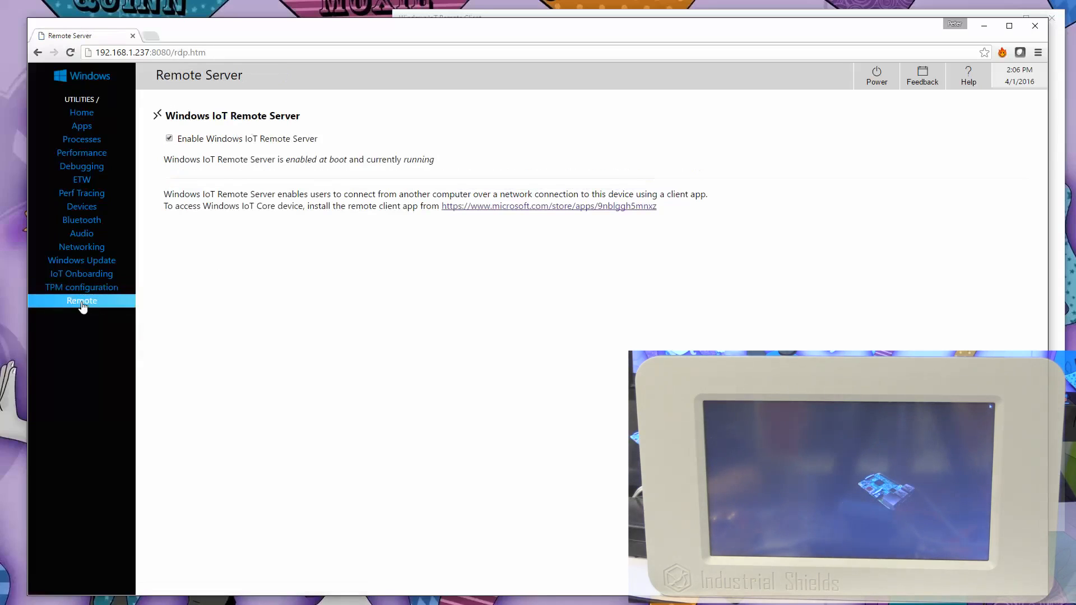
mouse_move(89, 305)
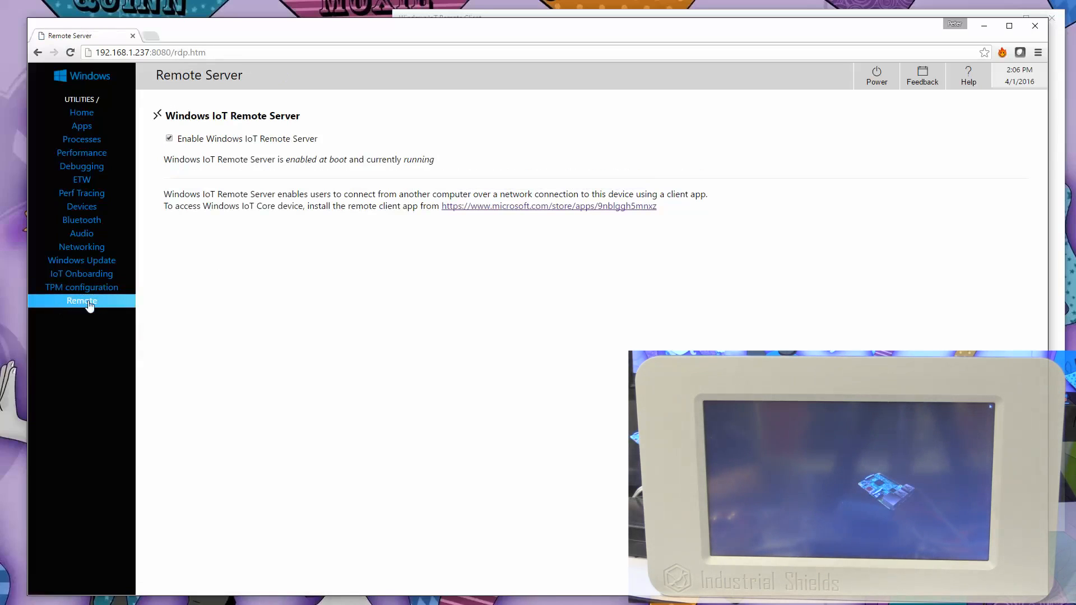
left_click(169, 138)
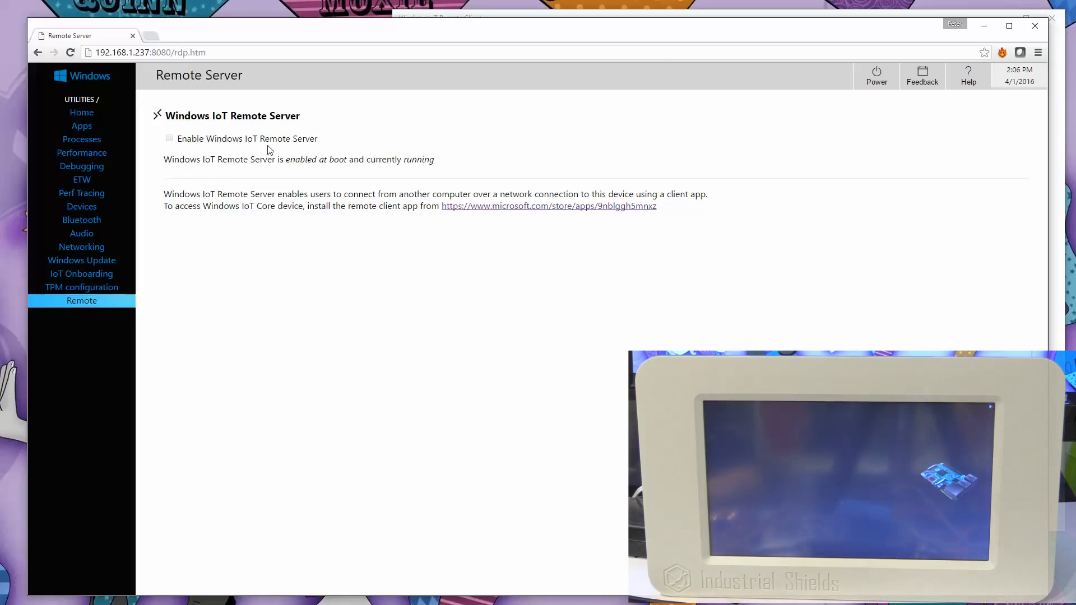
left_click(169, 138)
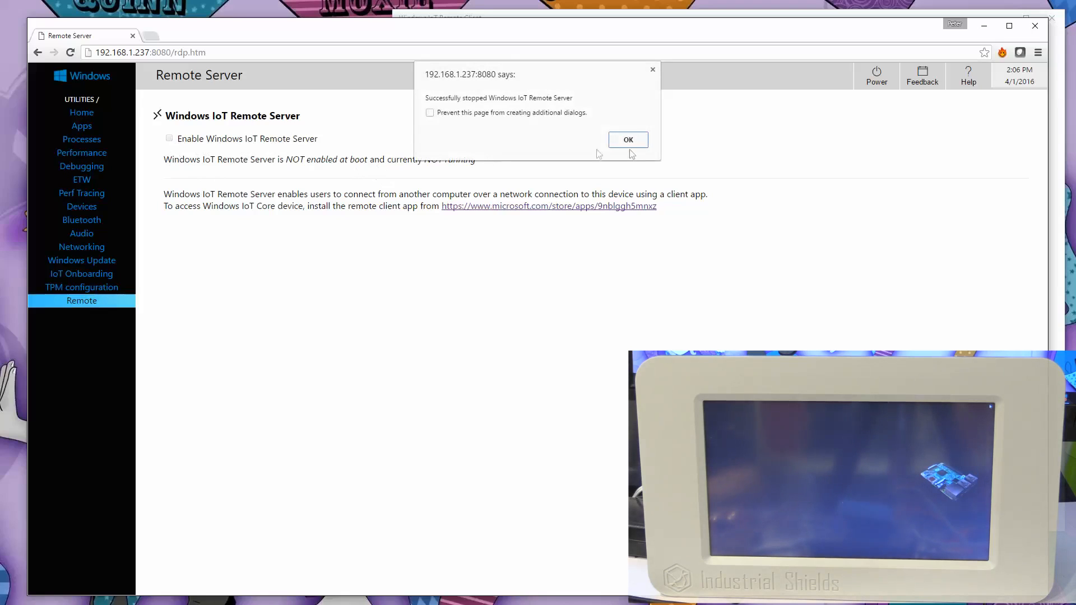
left_click(627, 140)
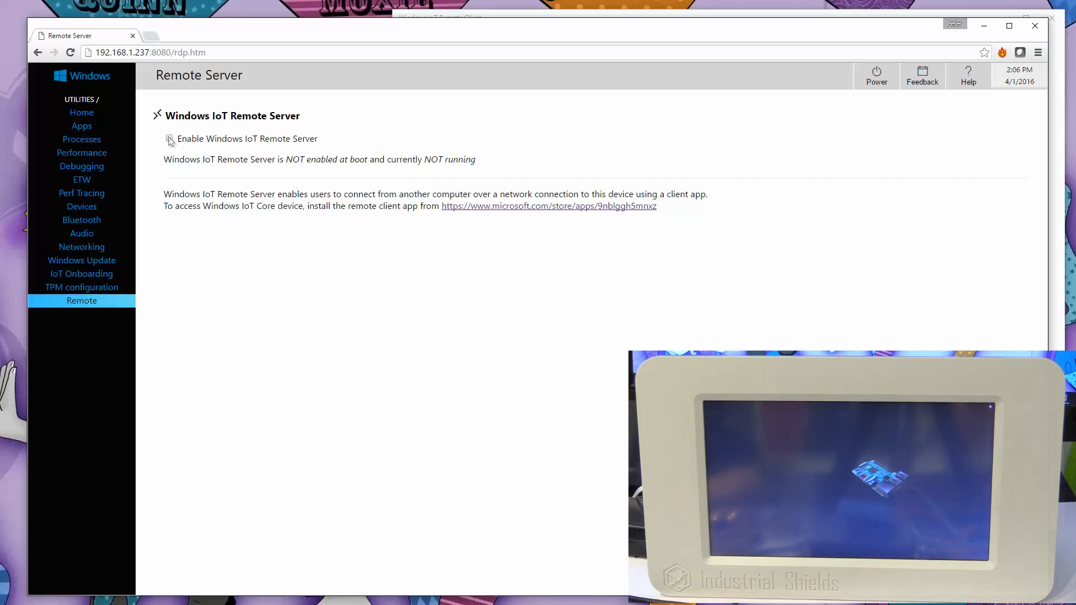
Re-enable the Windows IoT Remote Server and dismiss the enabled confirmation.
left_click(169, 139)
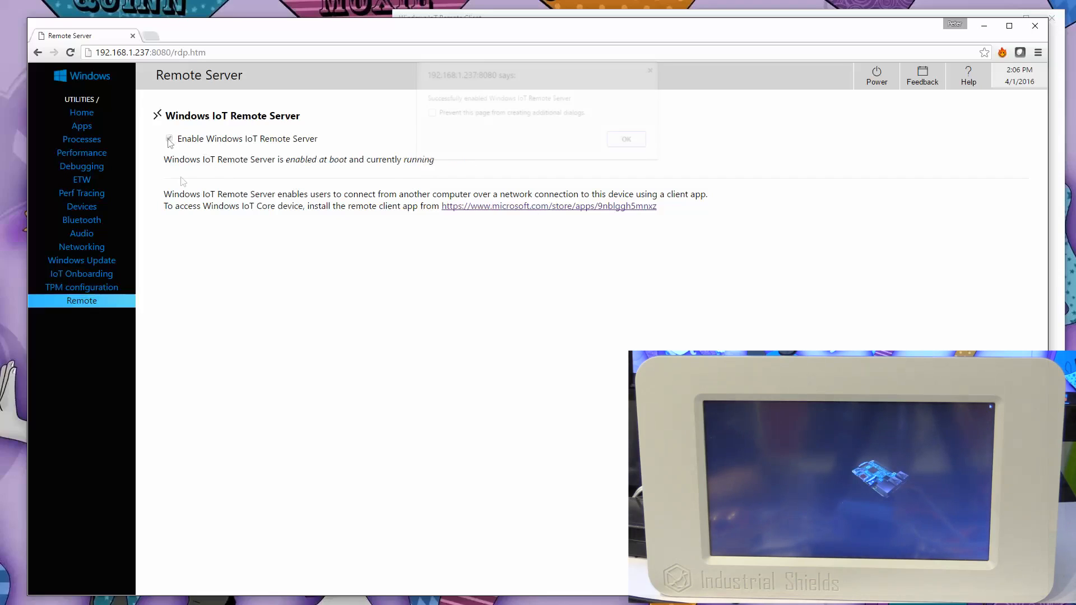
left_click(170, 138)
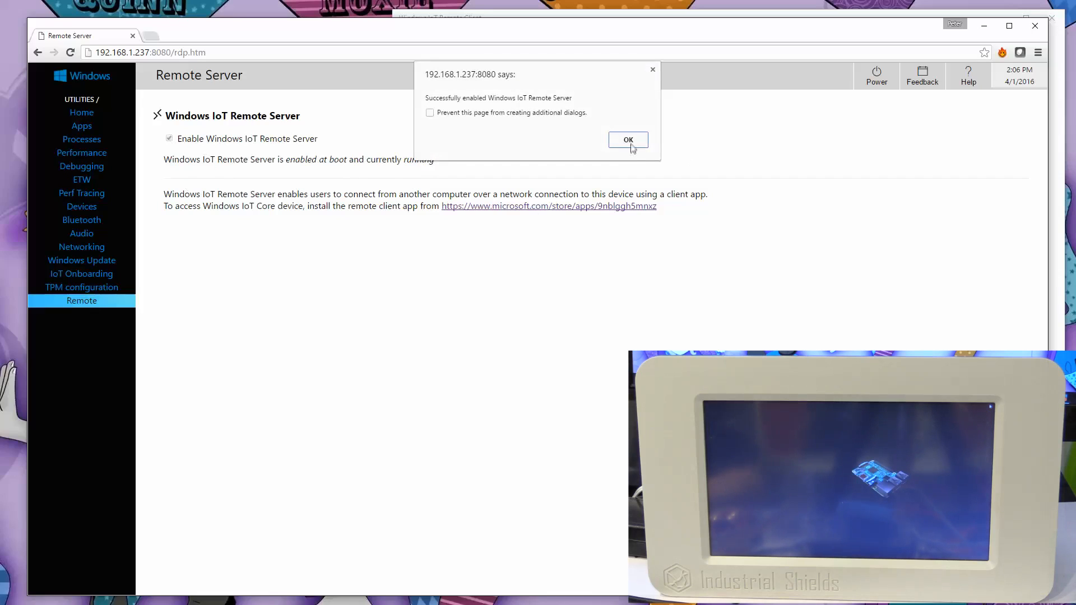
left_click(626, 140)
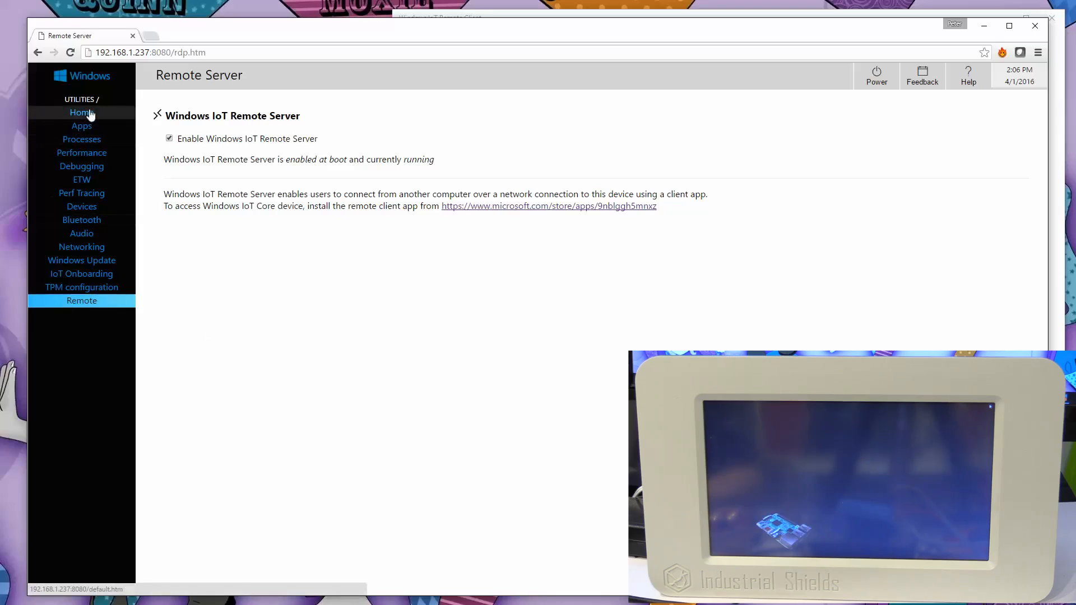
Return Home via a brief Perf Tracing visit, then list installed apps in App Manager.
left_click(81, 112)
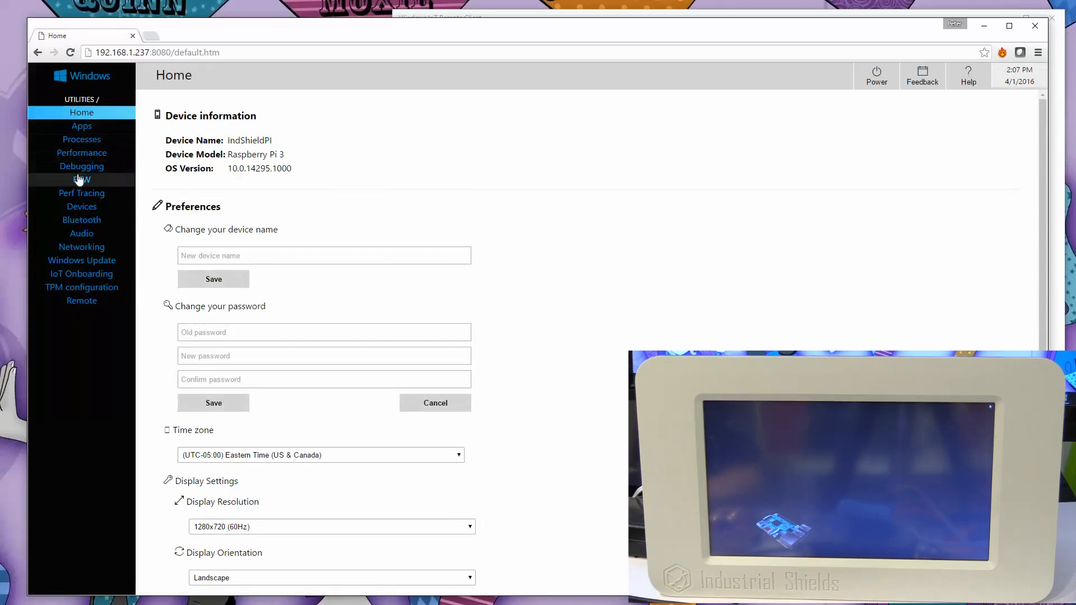
left_click(80, 193)
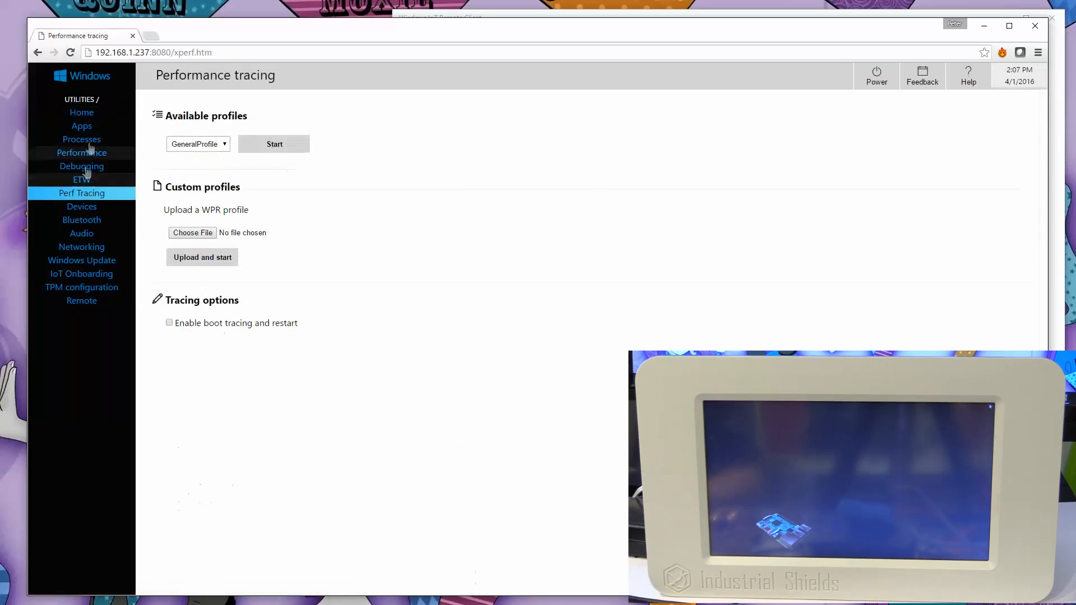
left_click(81, 112)
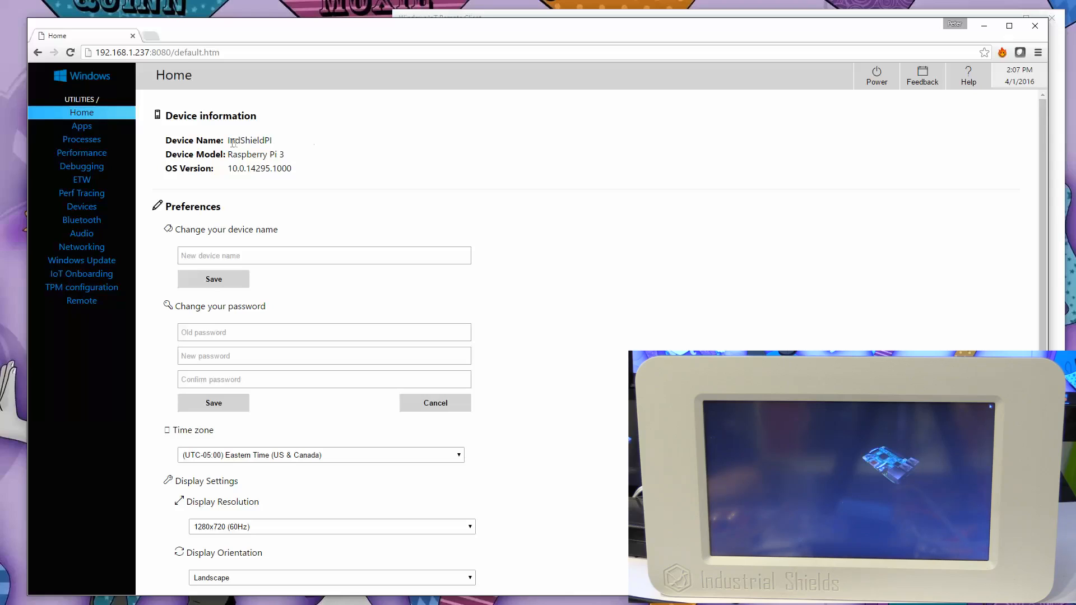
mouse_move(285, 147)
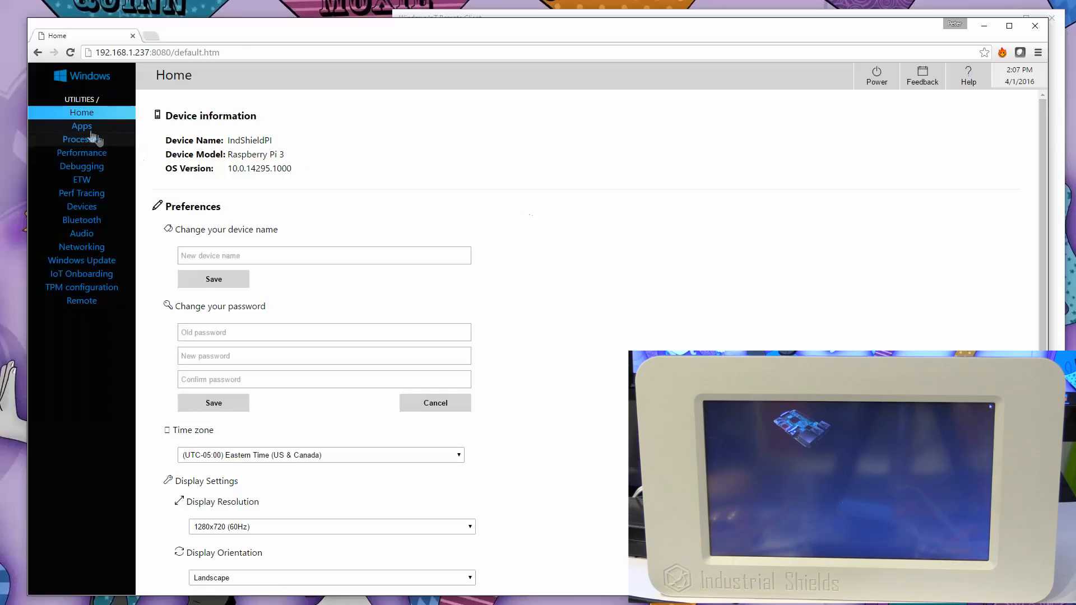
left_click(80, 126)
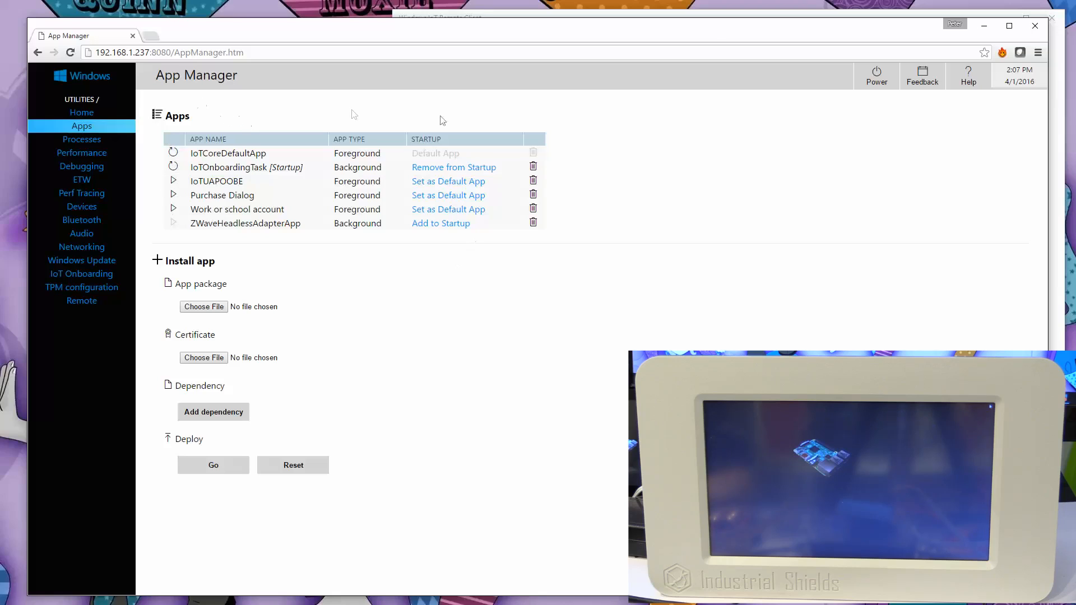
mouse_move(434, 128)
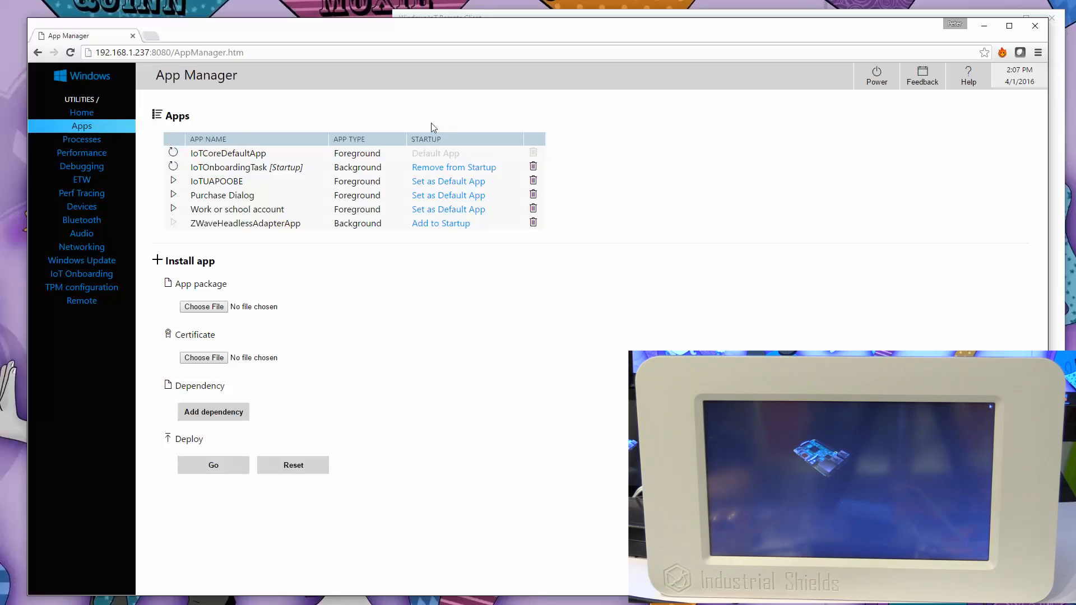
Browse the Processes, Performance, Debugging, ETW, Devices, Bluetooth, Audio and Networking pages.
left_click(81, 139)
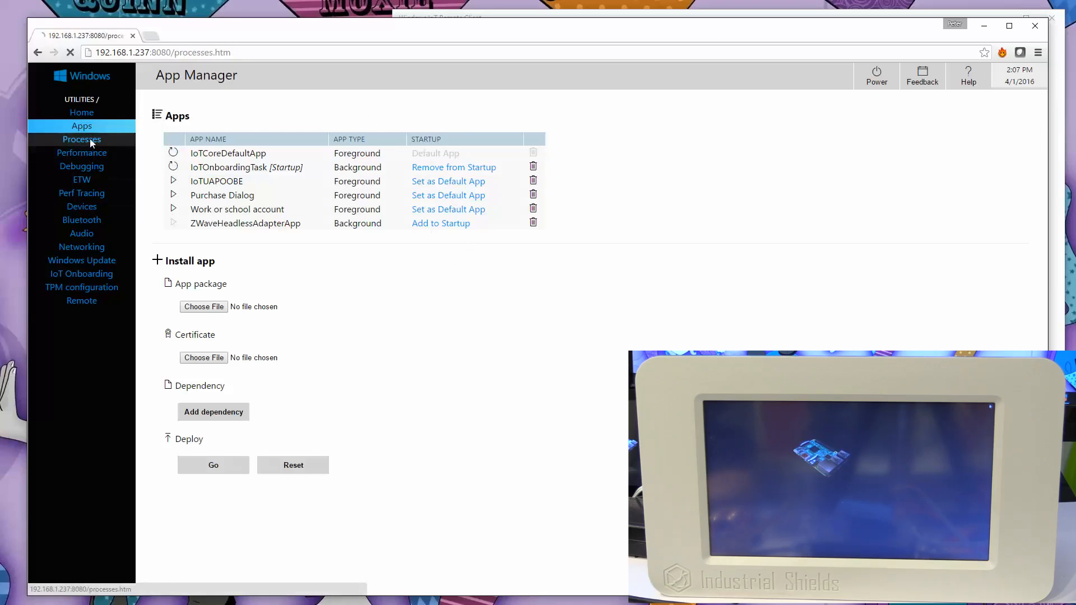
left_click(81, 140)
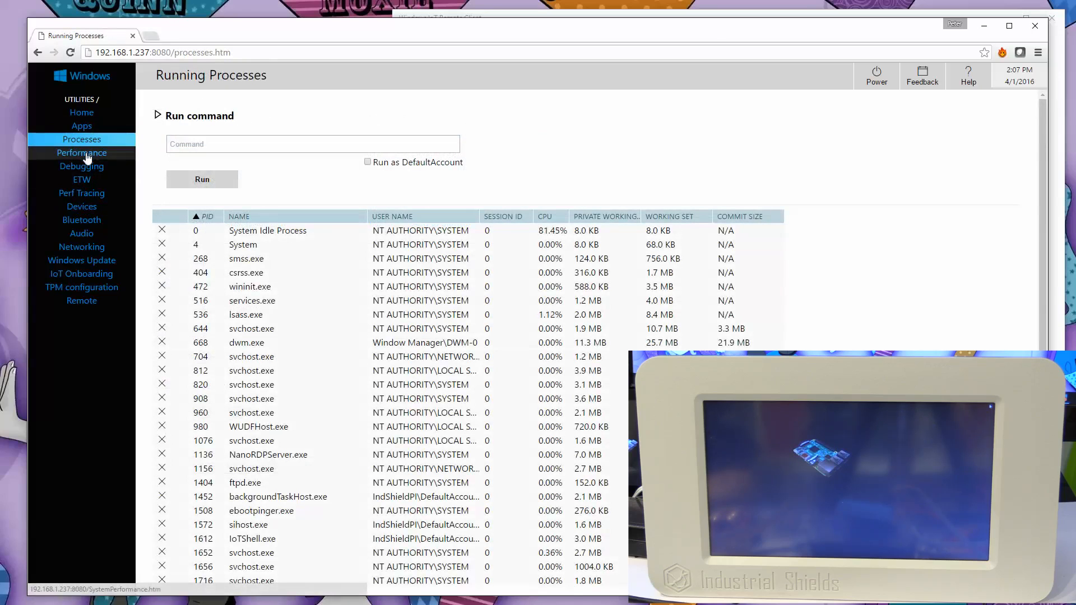
left_click(82, 166)
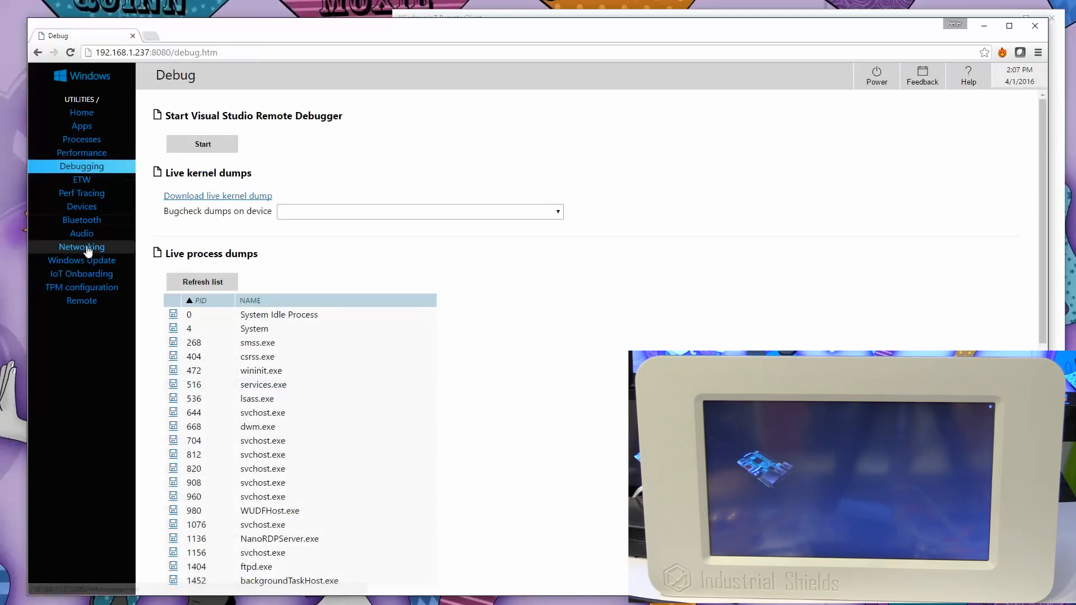
left_click(81, 179)
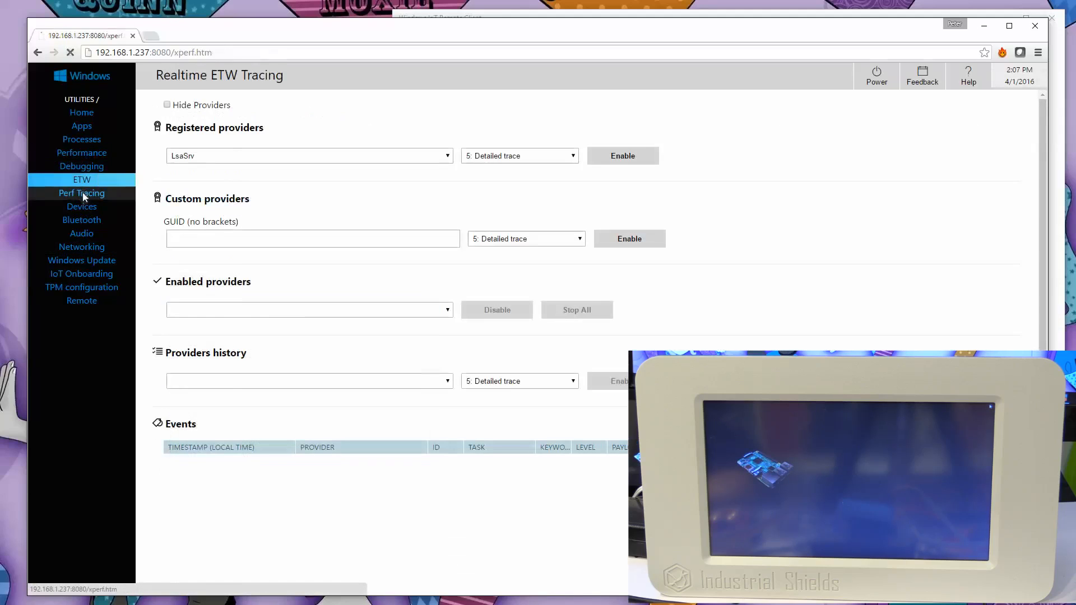
left_click(81, 205)
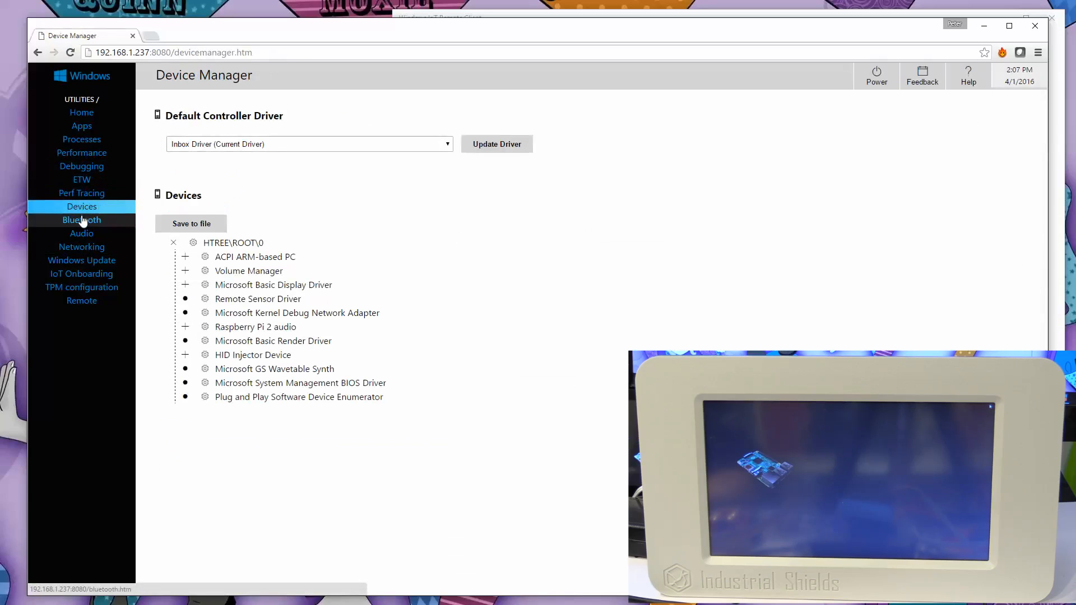
left_click(80, 220)
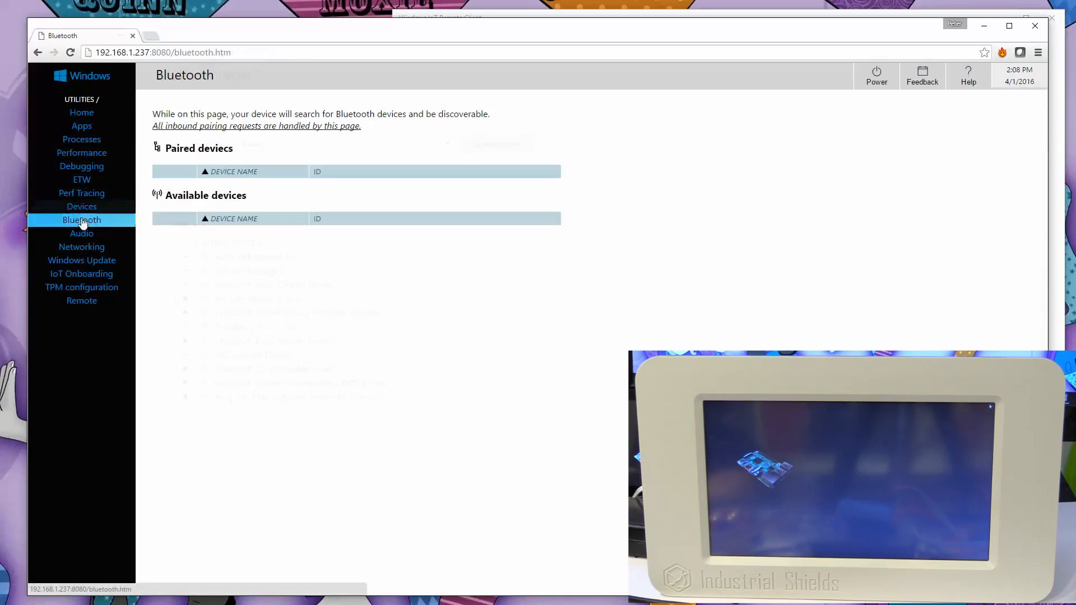
left_click(80, 233)
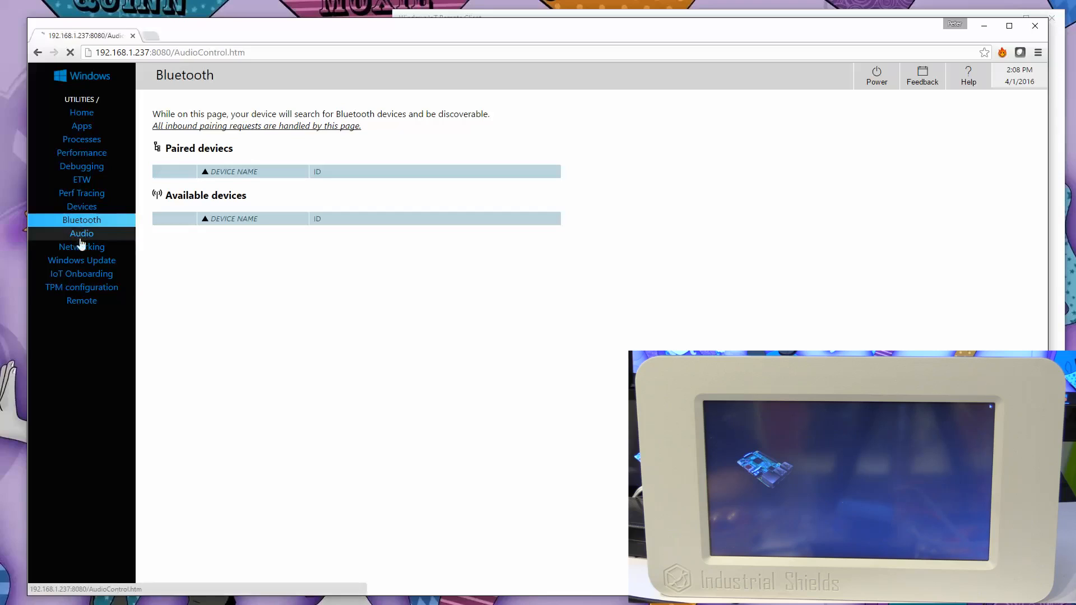
left_click(80, 246)
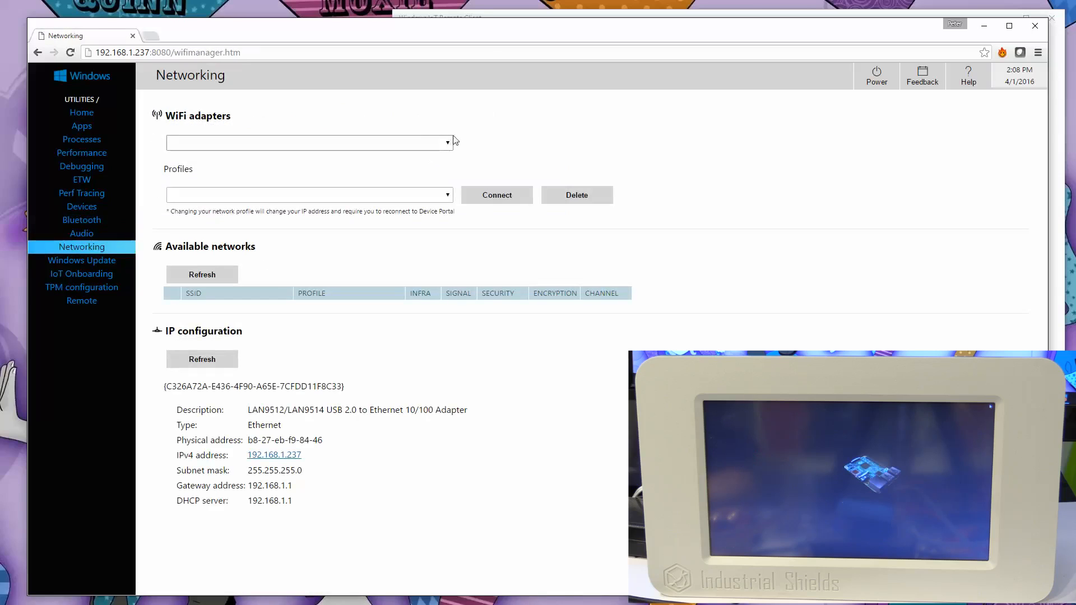
left_click(308, 143)
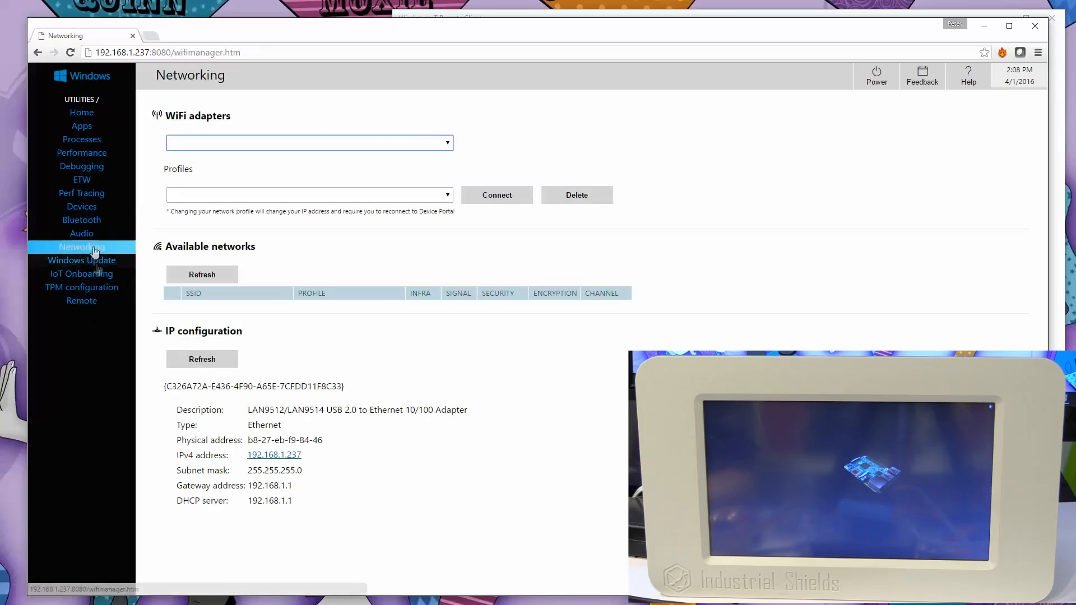
Open Windows Update via Bluetooth and start checking online for updates.
left_click(80, 220)
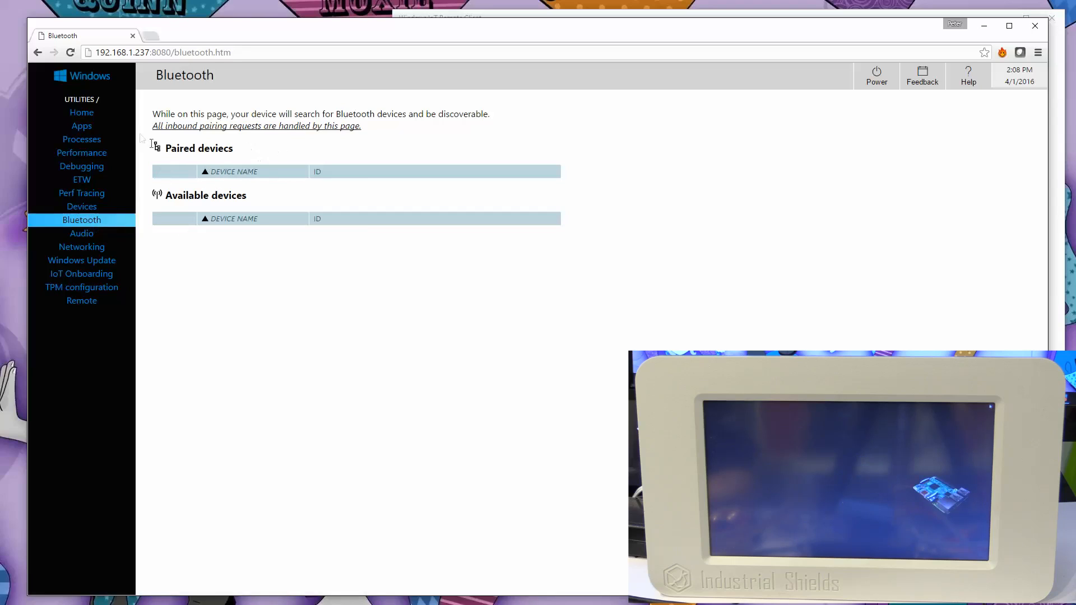
left_click(81, 234)
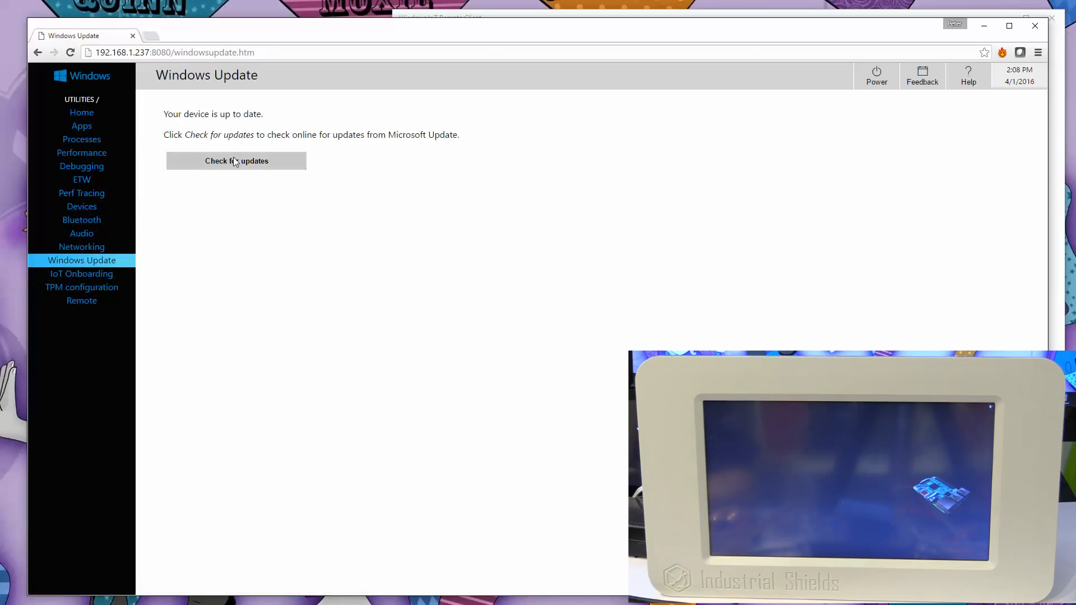
left_click(236, 161)
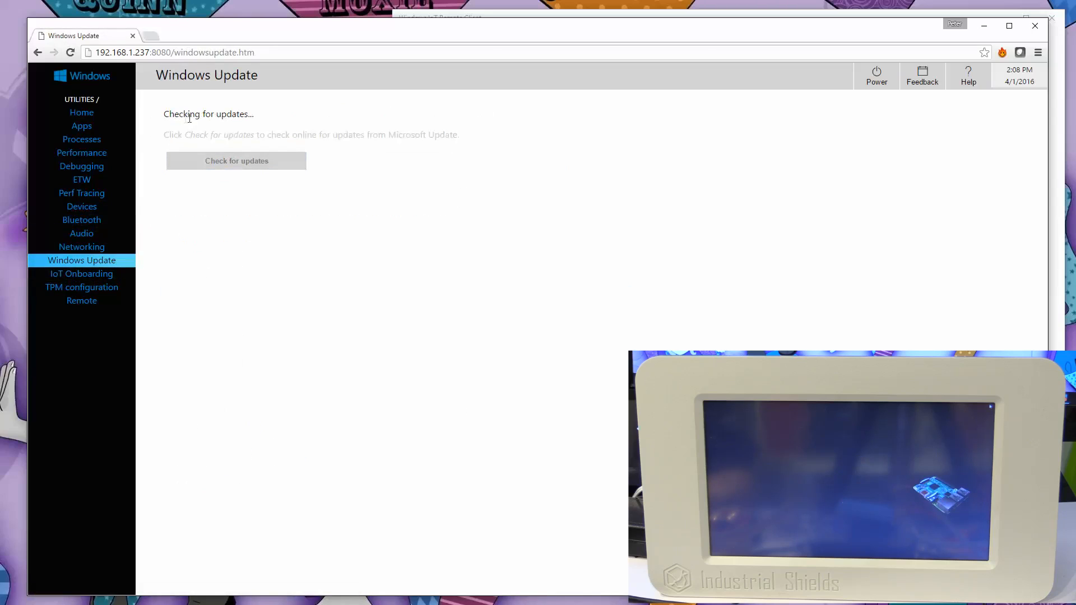
mouse_move(81, 274)
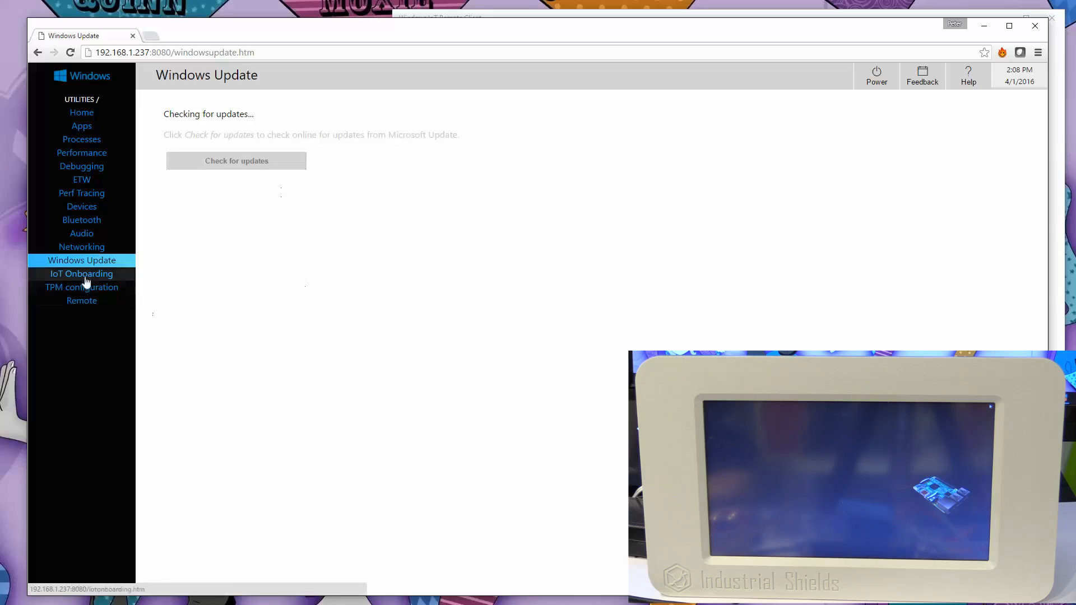
left_click(81, 301)
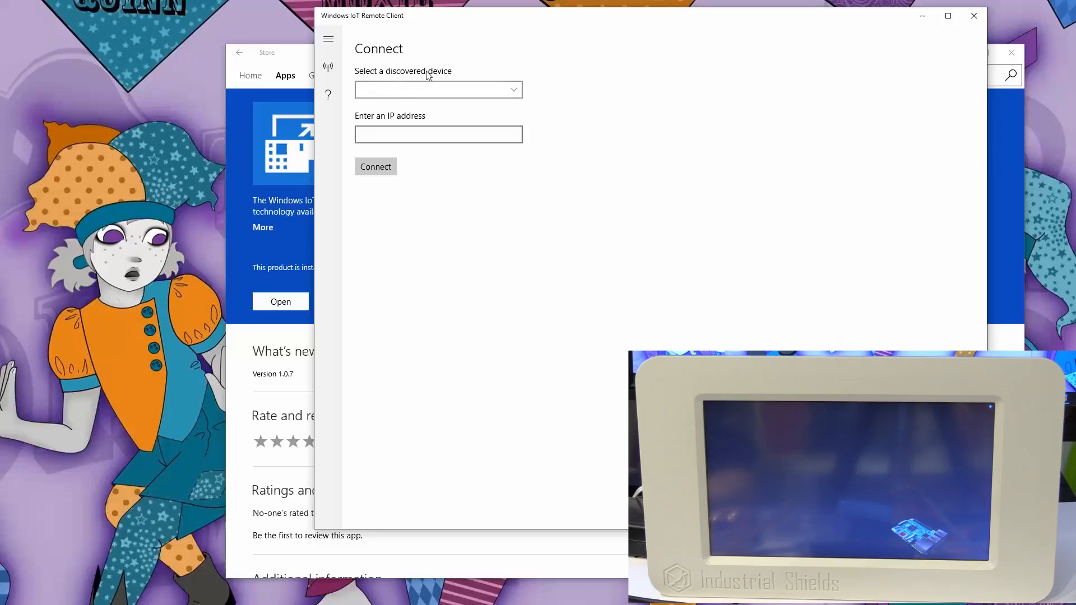
Pick IndShieldPI.local - 192.168.1.237 from discovered devices and connect.
left_click(438, 134)
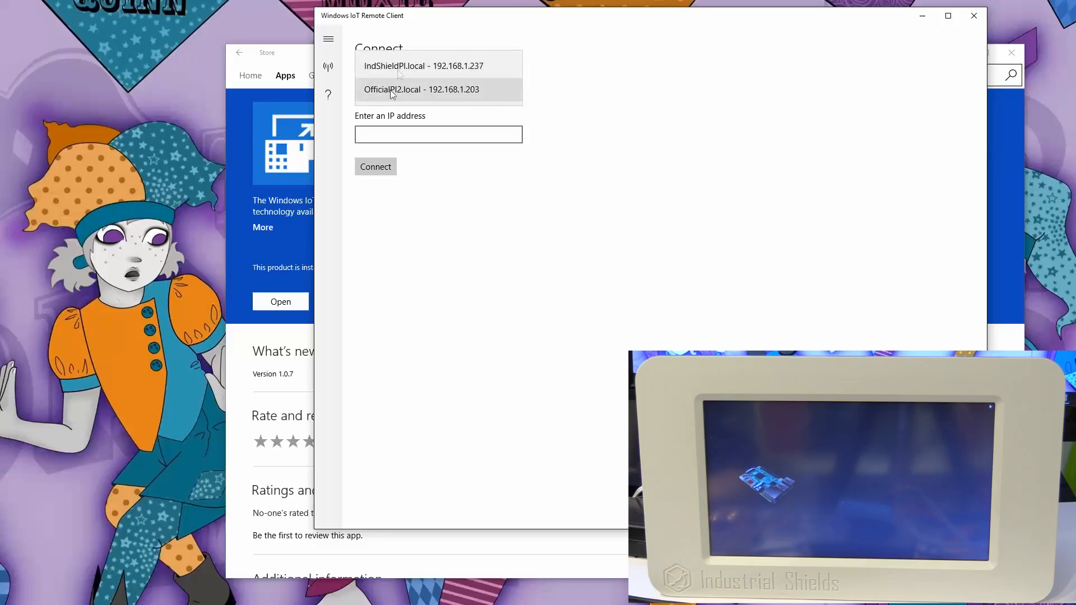
mouse_move(408, 94)
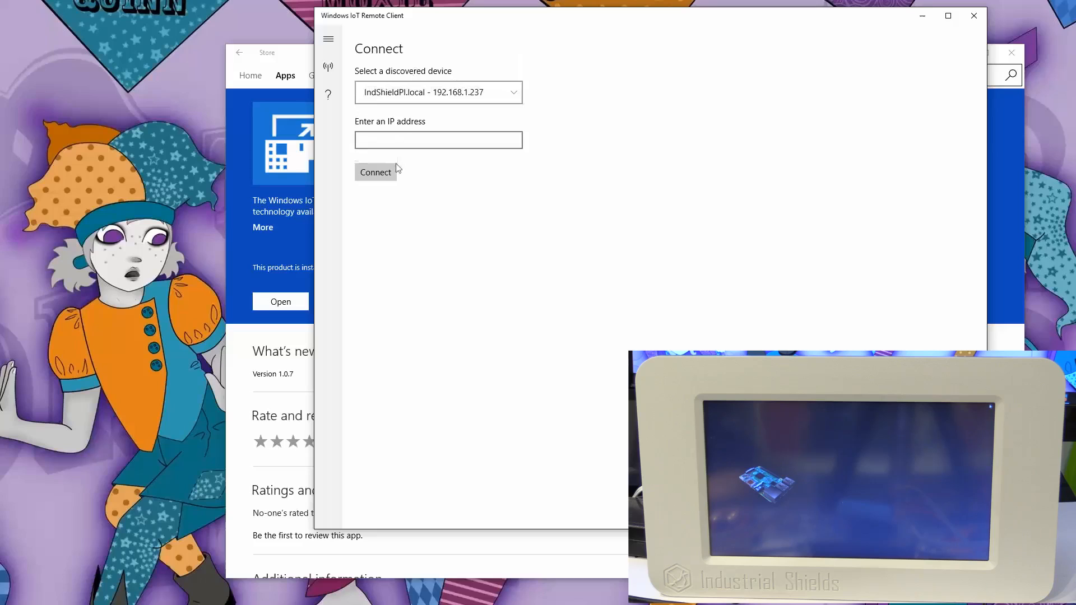
left_click(375, 172)
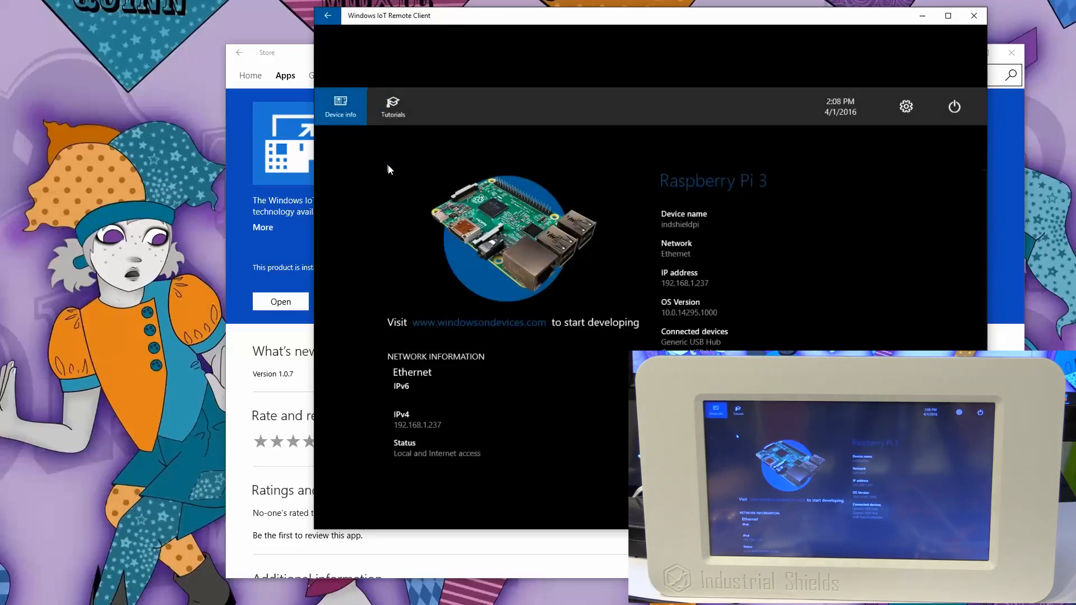
mouse_move(785, 217)
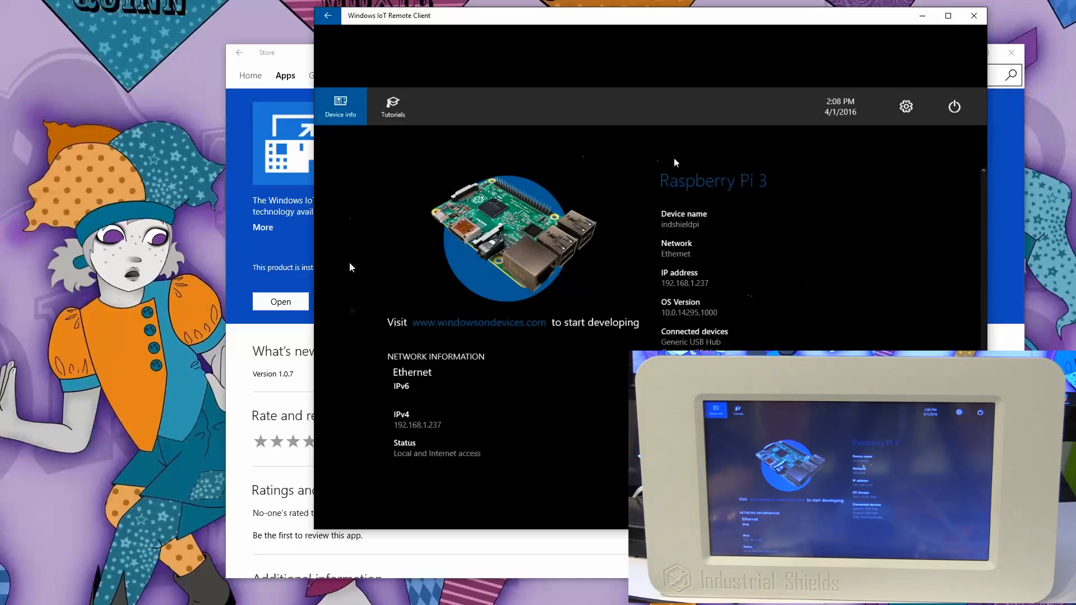
mouse_move(722, 20)
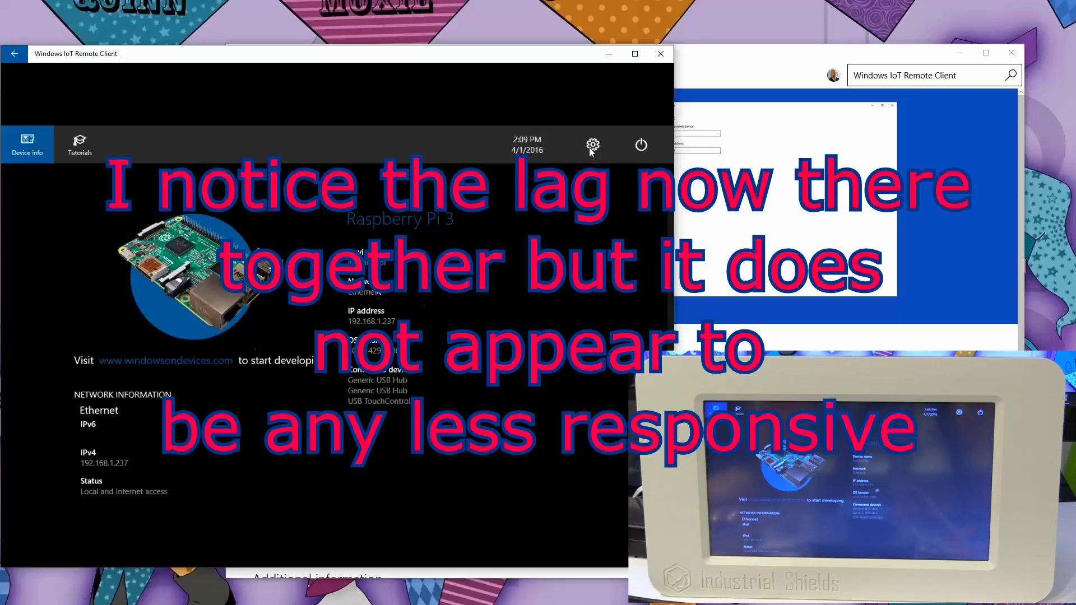
Open the Pi's device settings and view the Network & Wi-Fi and Bluetooth pages.
left_click(592, 145)
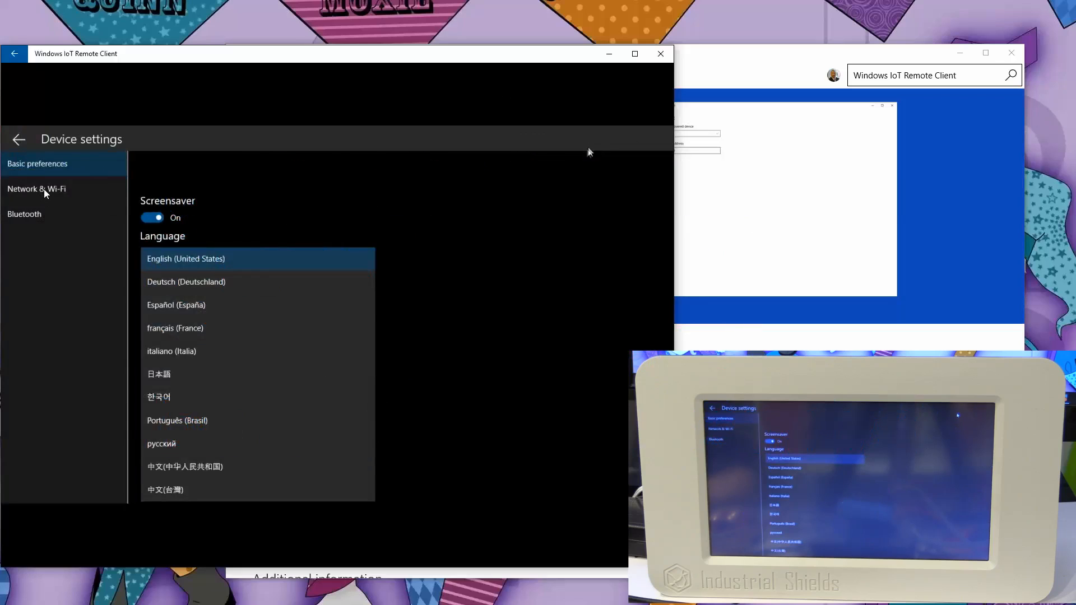
left_click(36, 189)
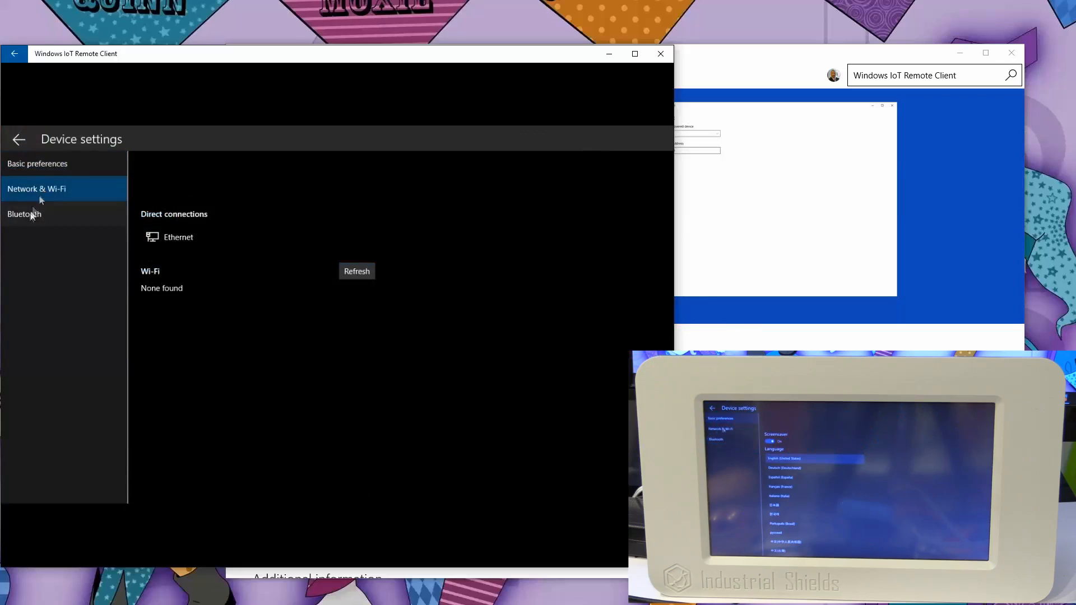
left_click(24, 213)
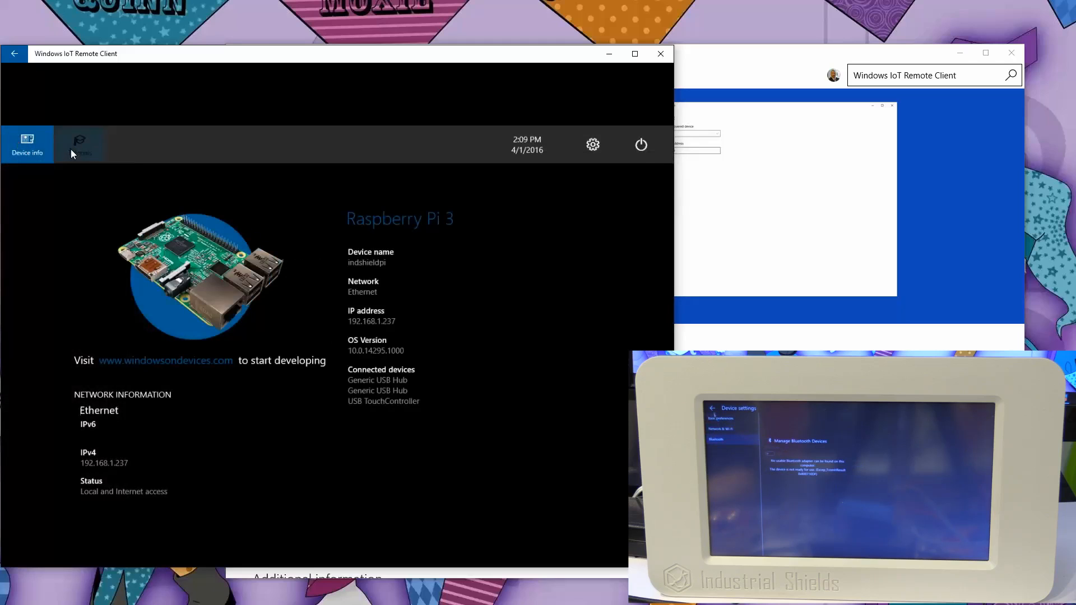
Visit Tutorials, return to Device info, and reopen the device settings.
left_click(79, 144)
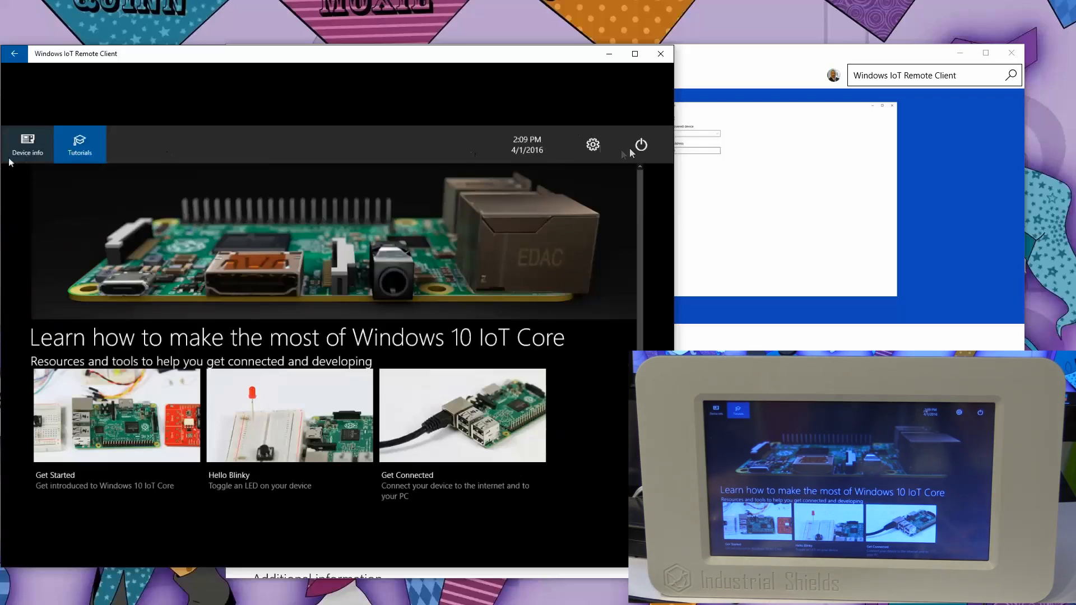
left_click(26, 144)
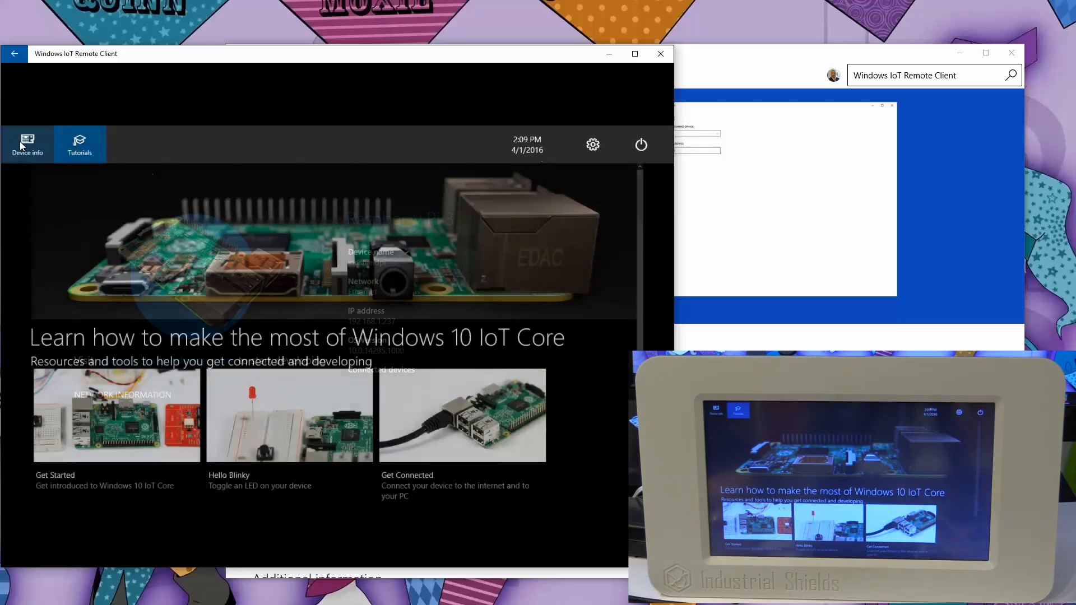
left_click(27, 145)
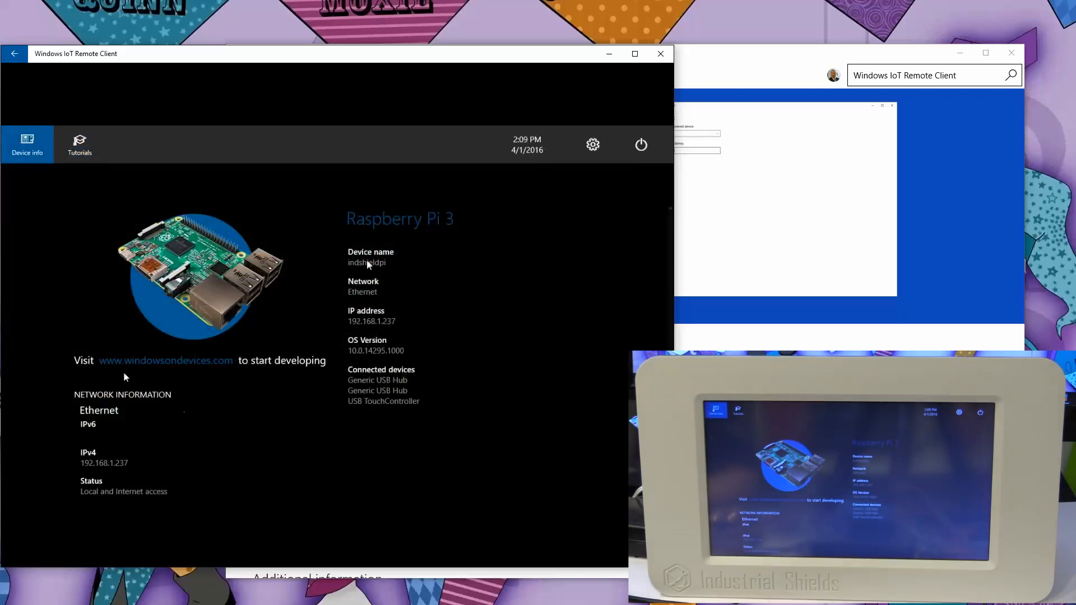
left_click(592, 144)
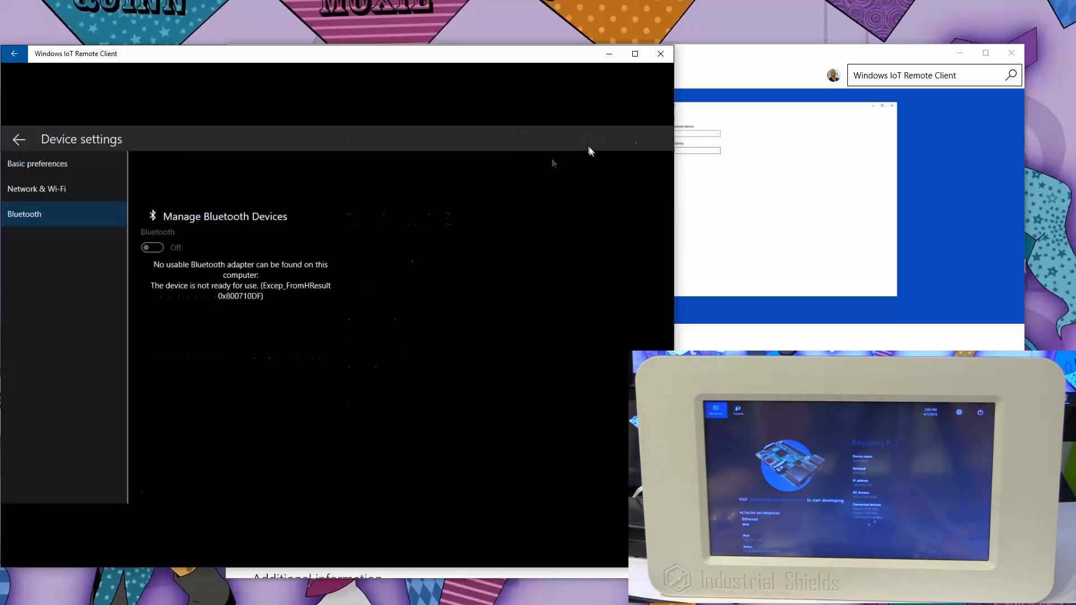
left_click(19, 140)
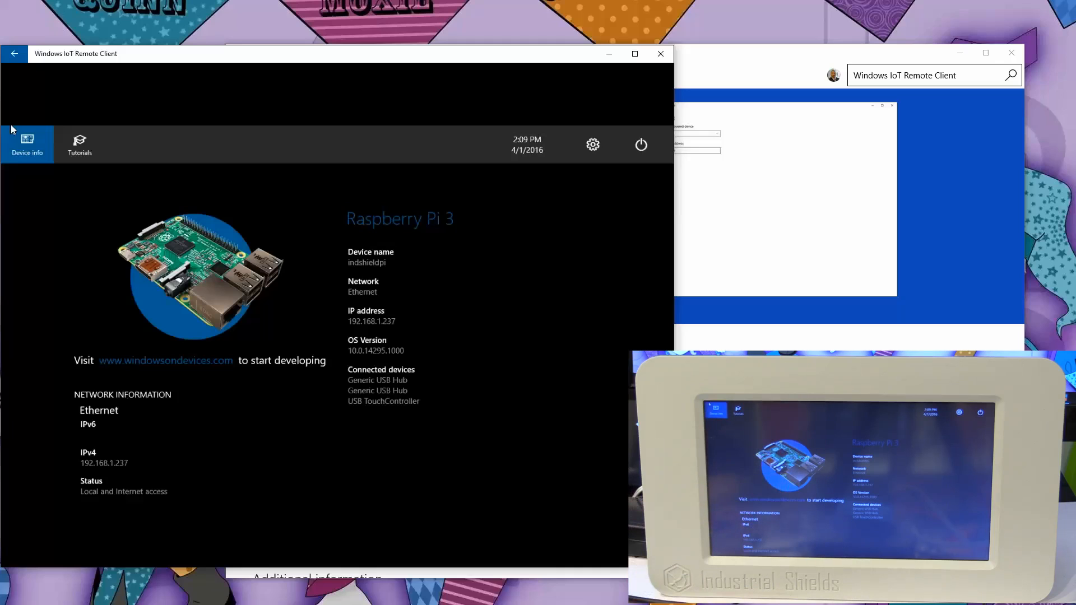
mouse_move(137, 95)
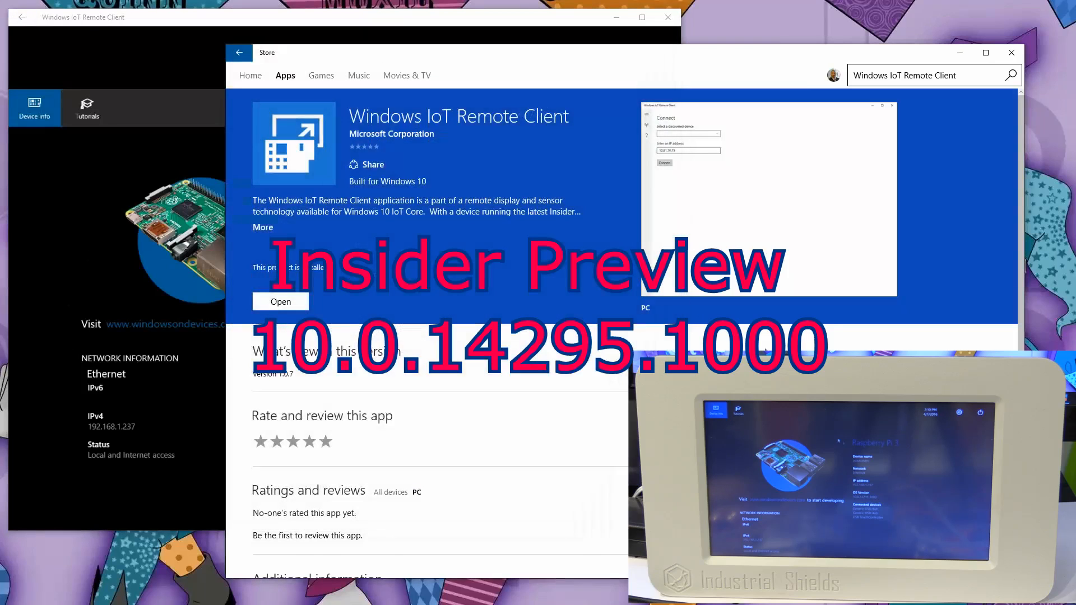
mouse_move(600, 146)
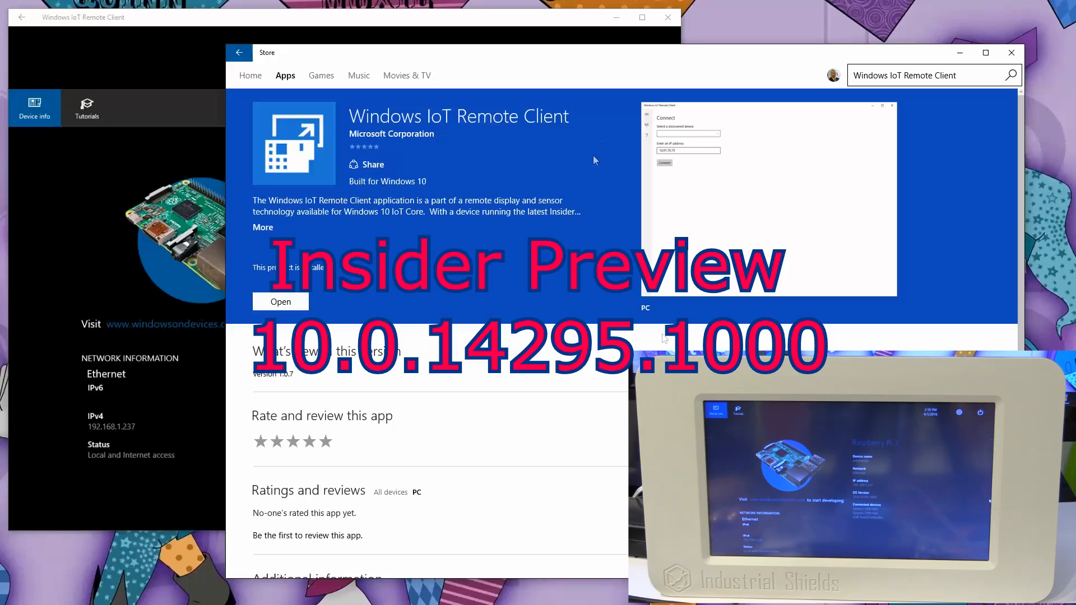
mouse_move(663, 339)
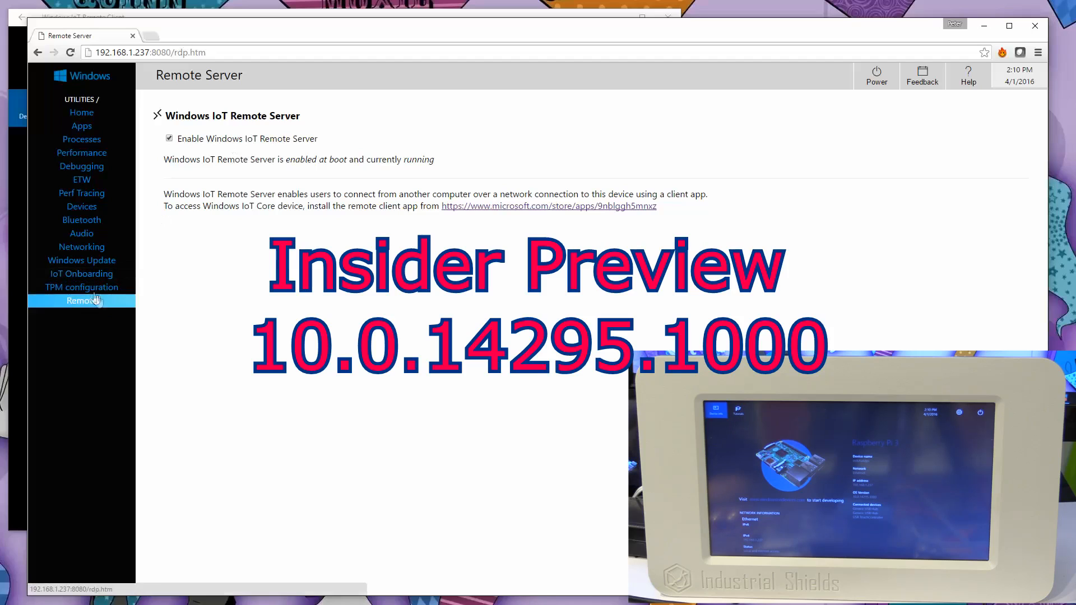
Open Windows Update and start another online check for updates.
left_click(81, 260)
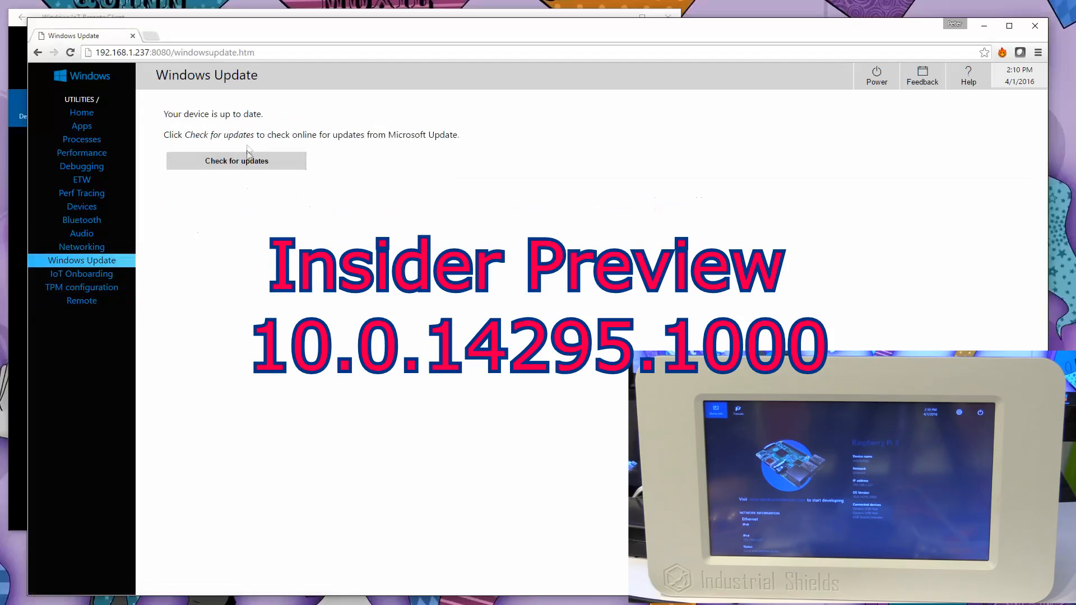
left_click(236, 161)
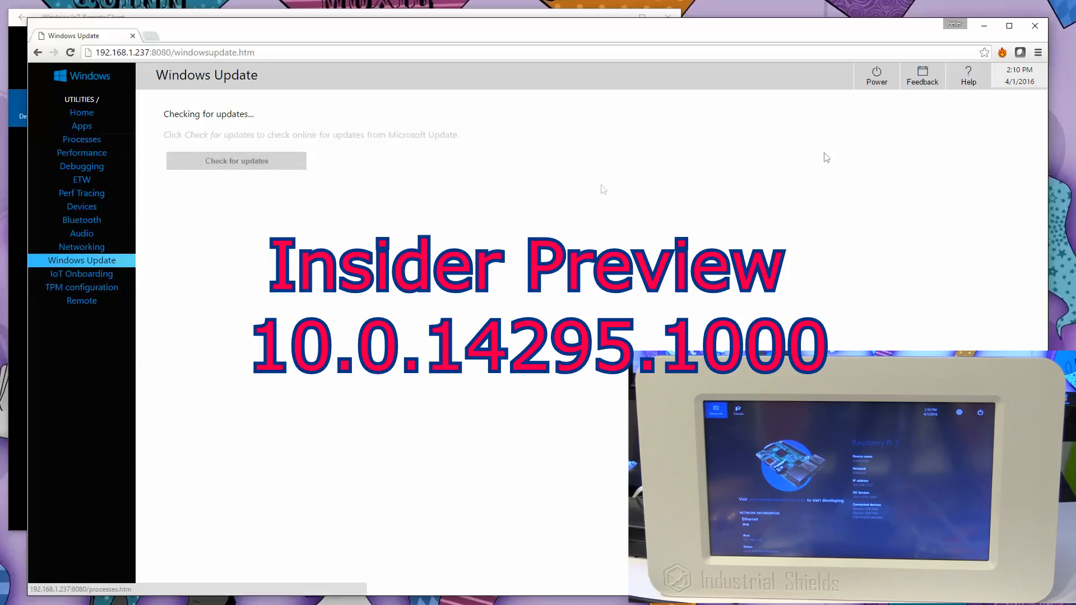
mouse_move(849, 176)
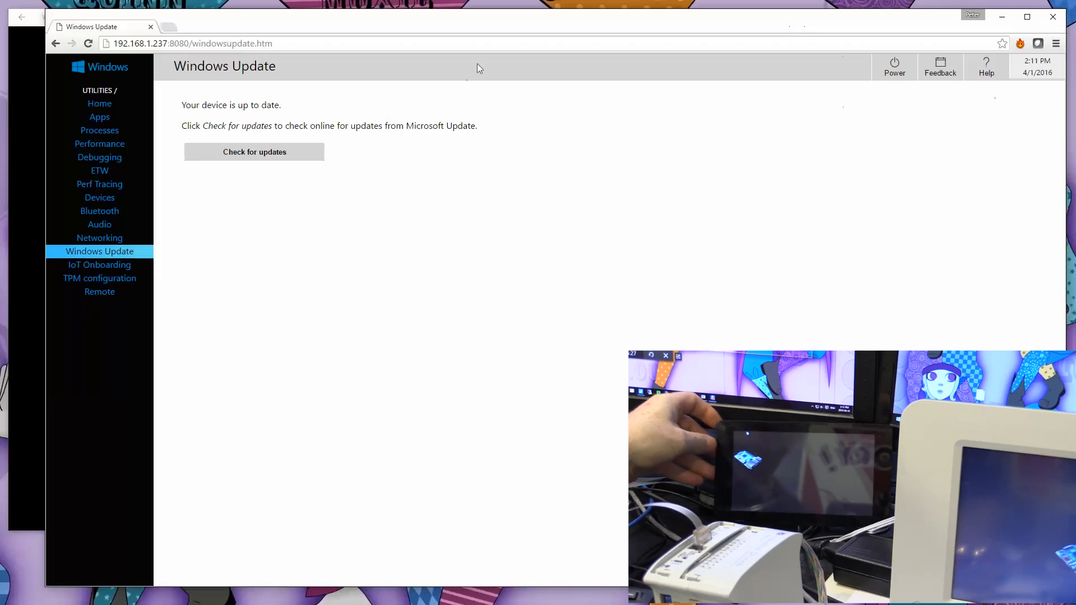
mouse_move(163, 161)
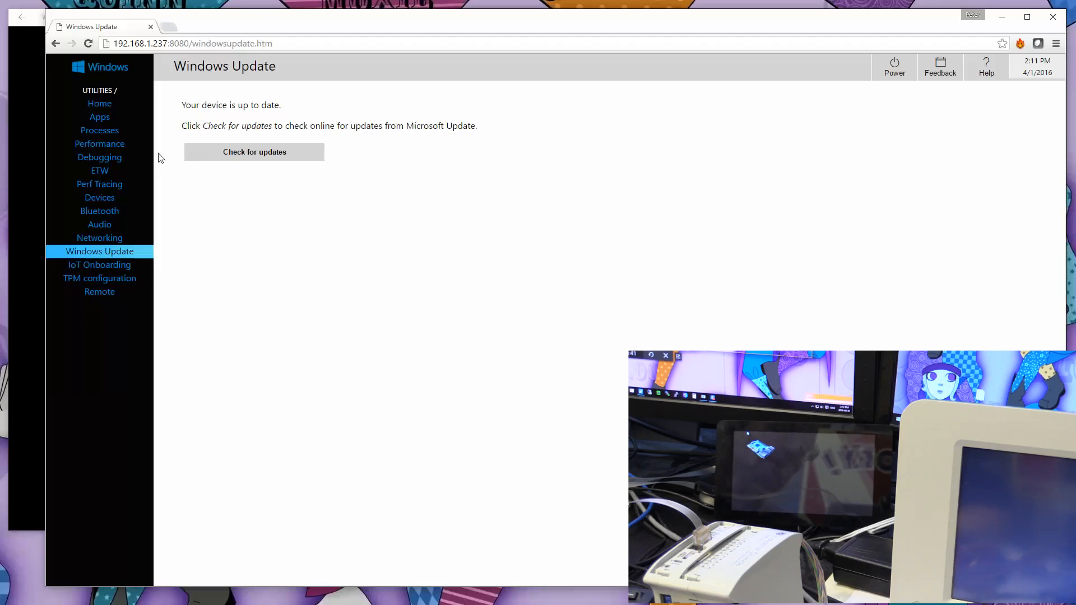
mouse_move(865, 66)
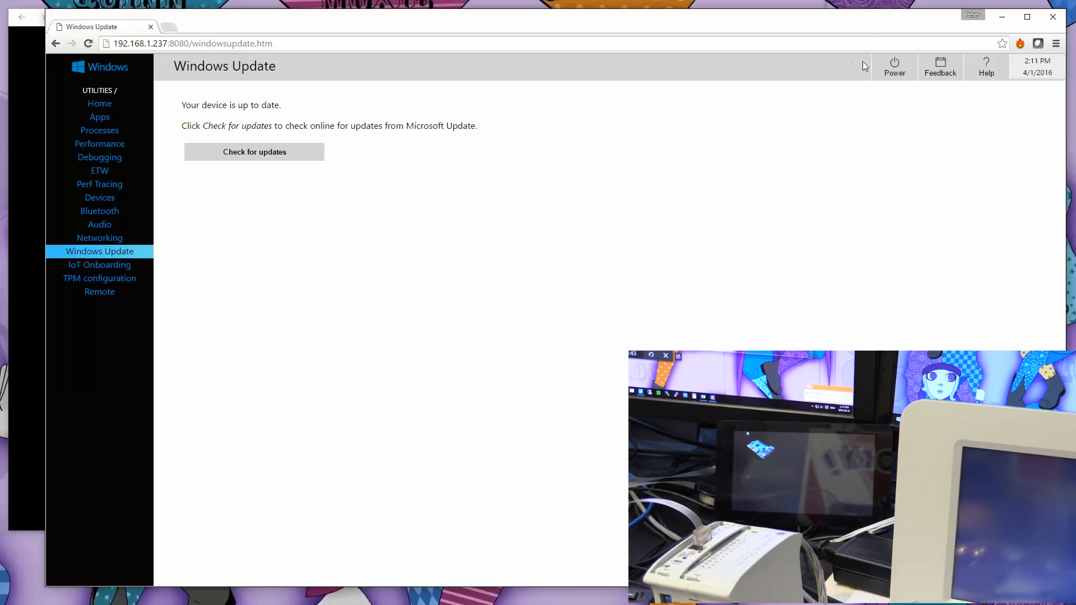